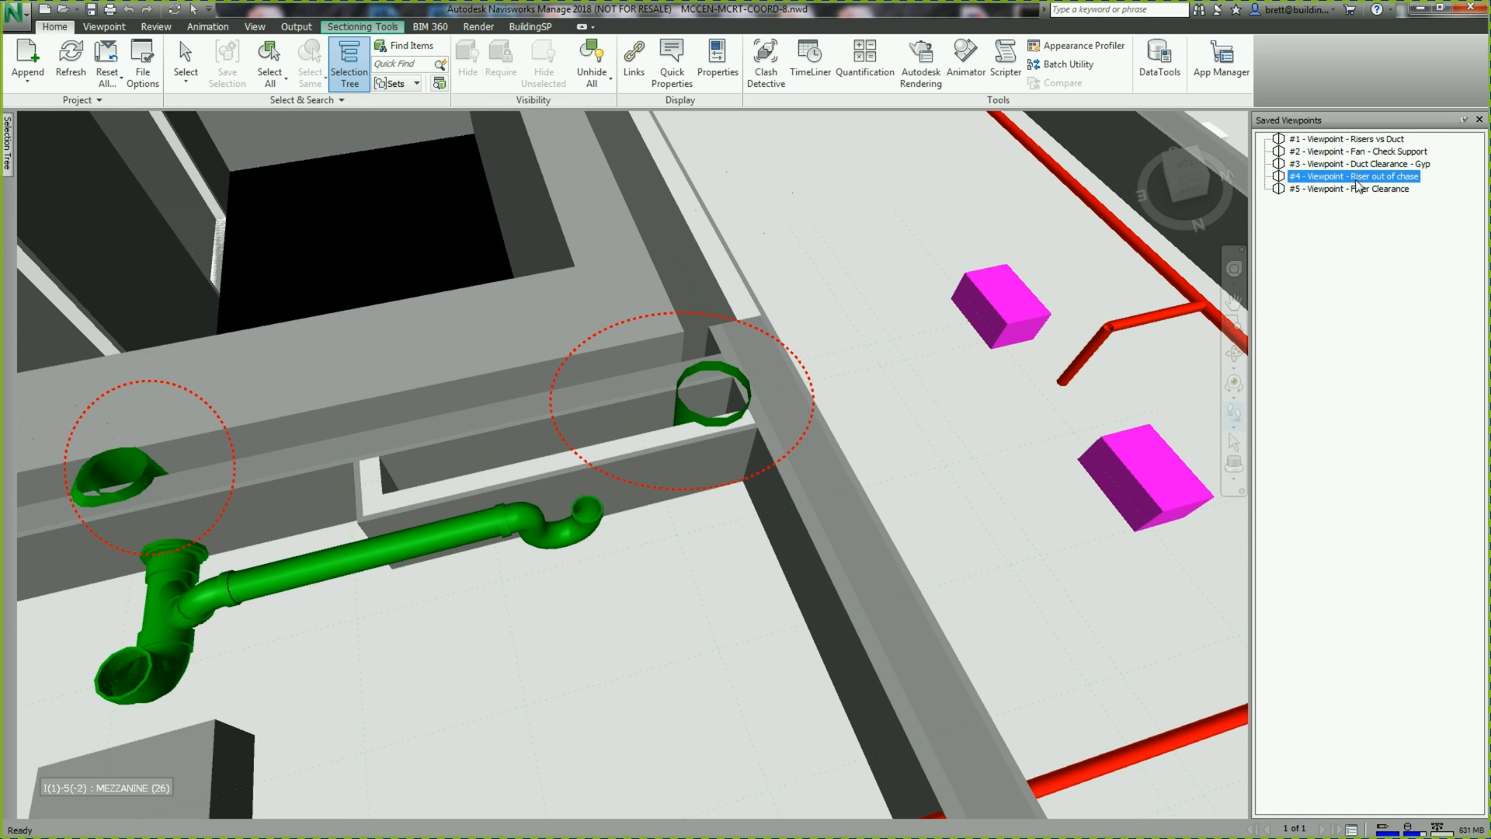
Show saved viewpoint #5 Filter Clearance and switch to the BuildingSP ribbon
left_click(1350, 188)
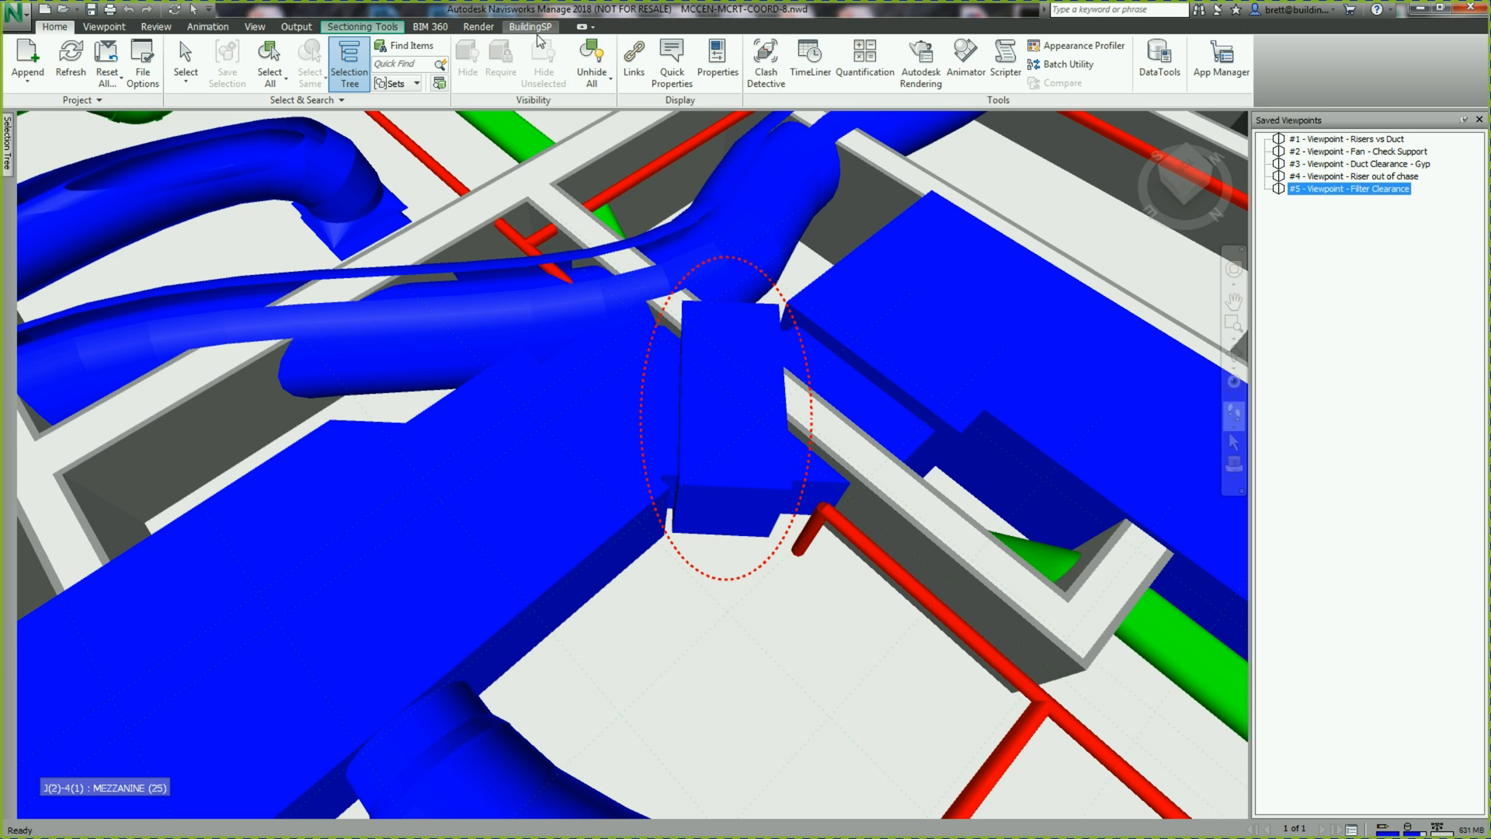
left_click(531, 28)
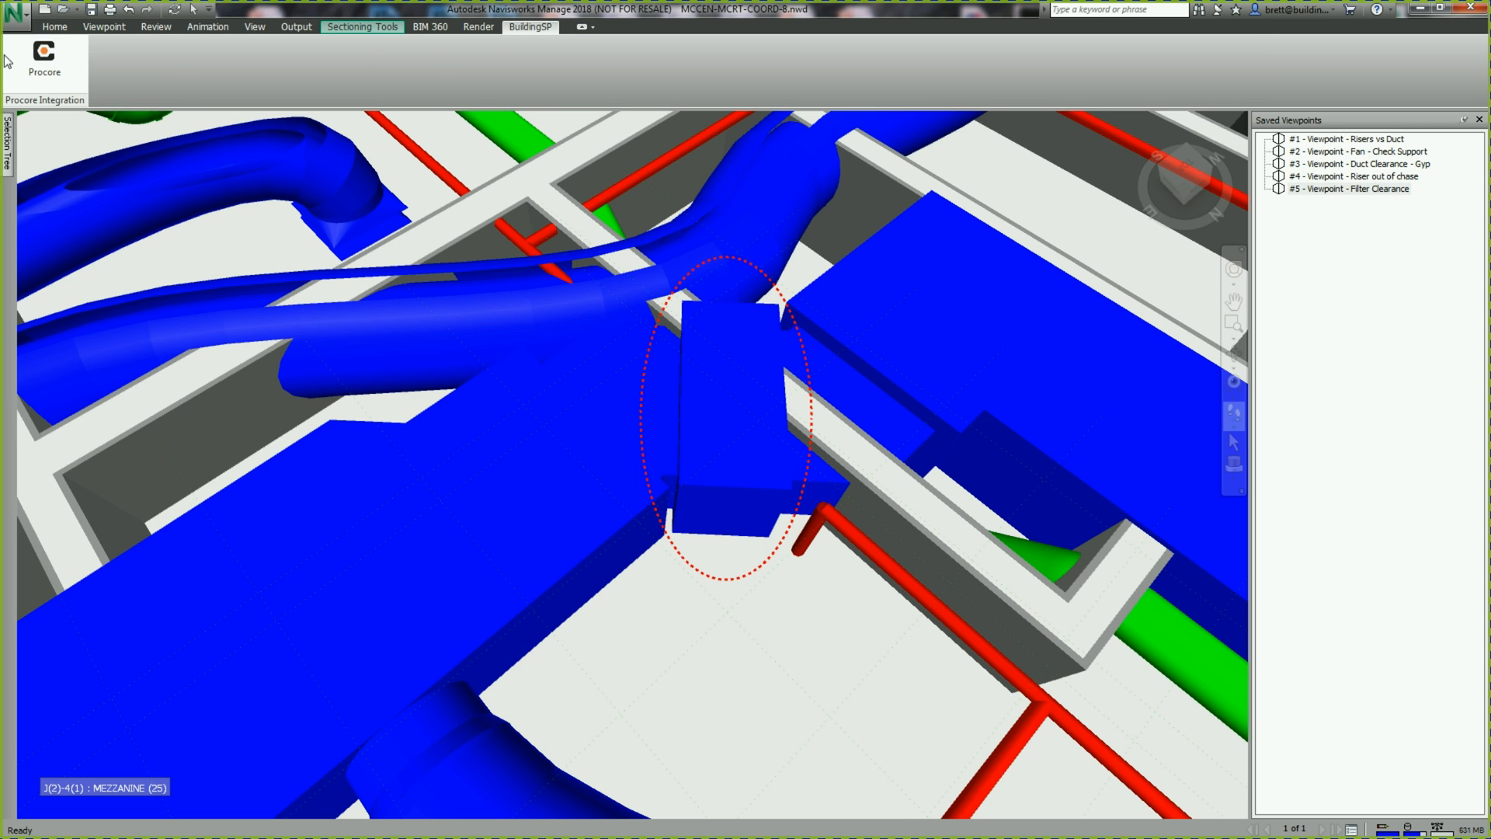
Request a Procore authorization code from the Procore integration window
left_click(49, 56)
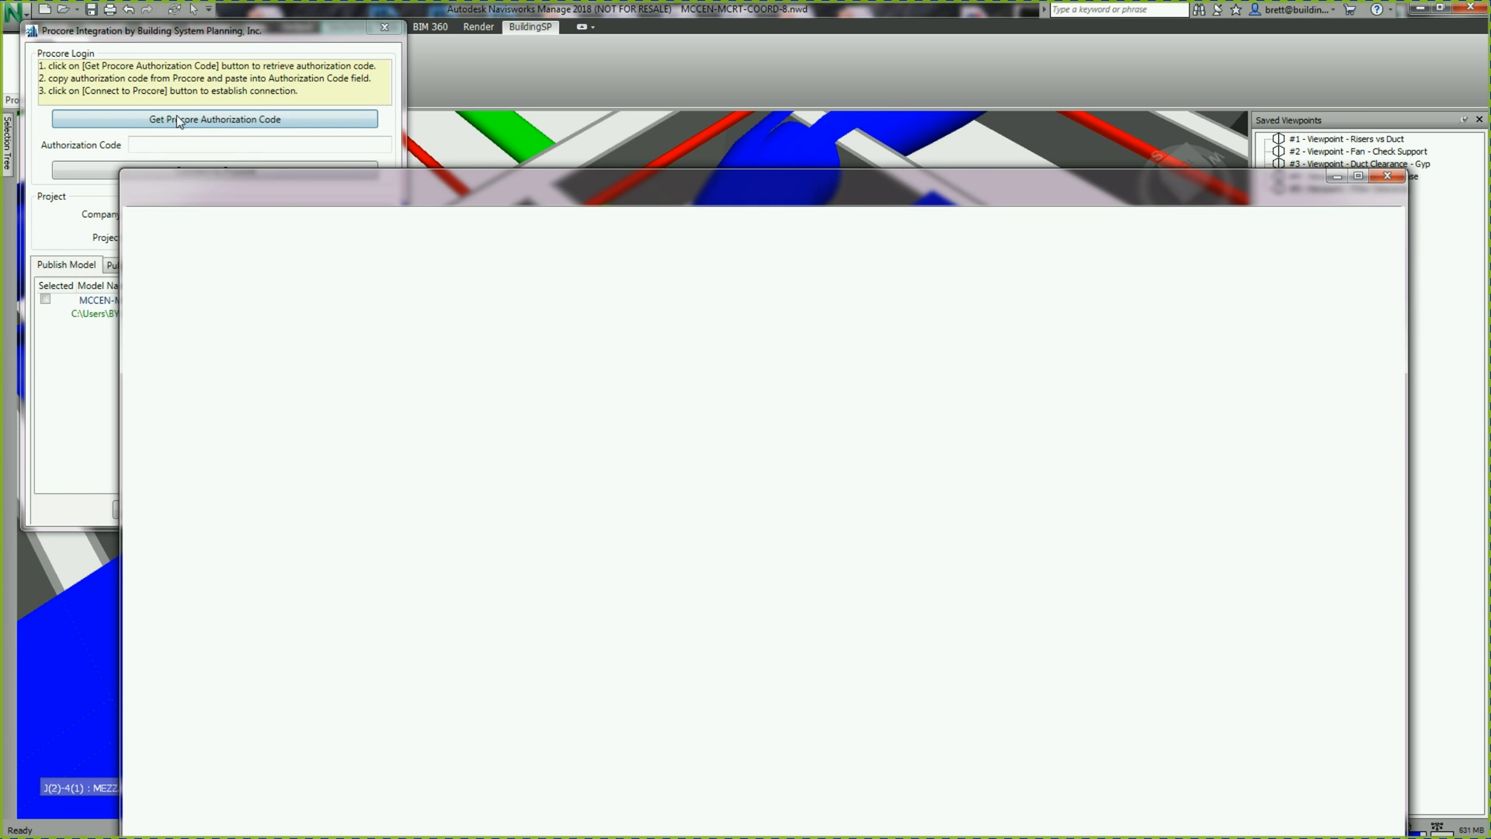
left_click(236, 118)
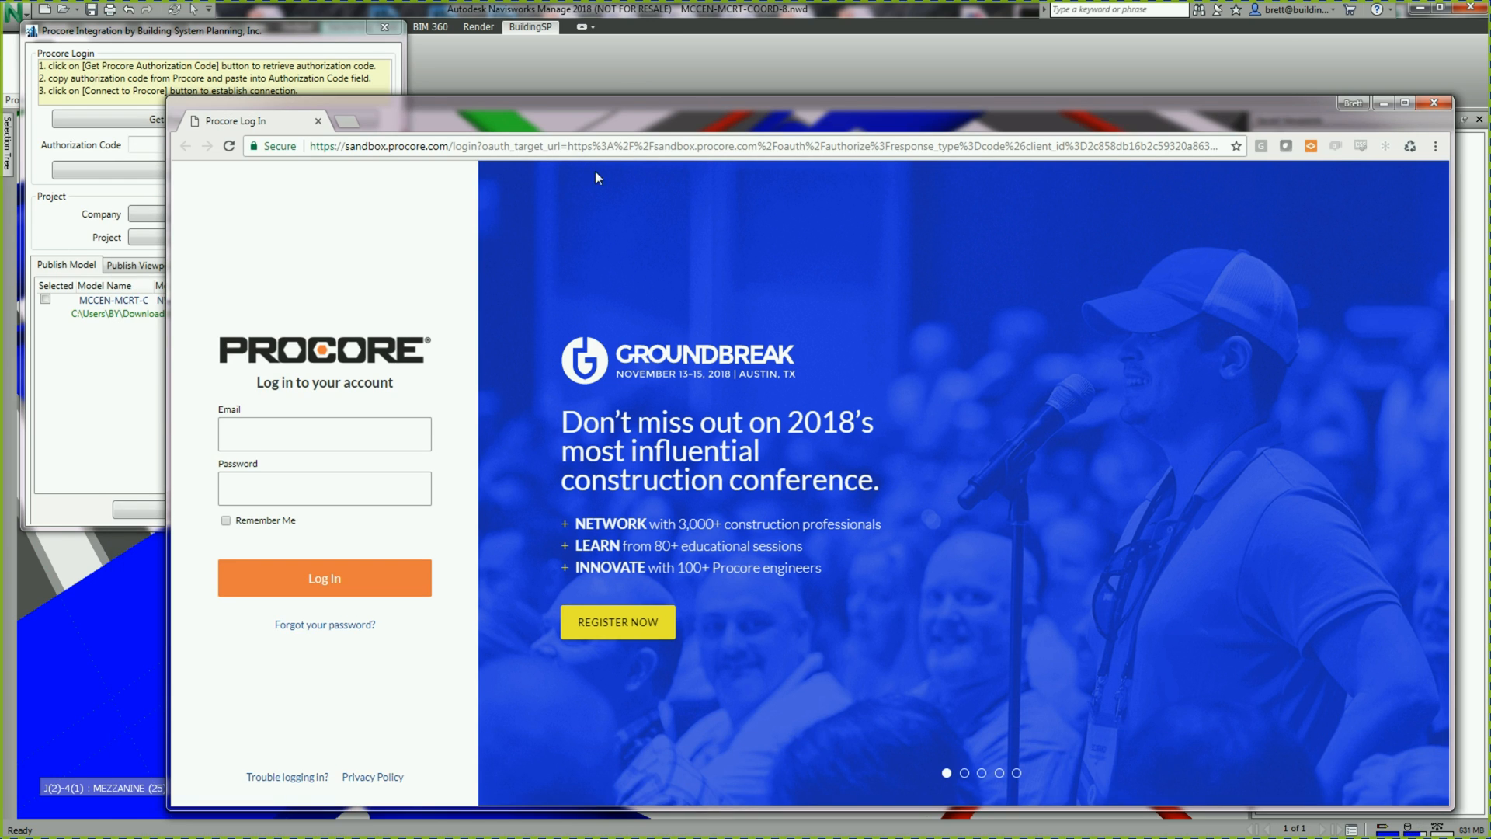
Log in to Procore with the 'kris' account email and copy the authorization code
left_click(323, 433)
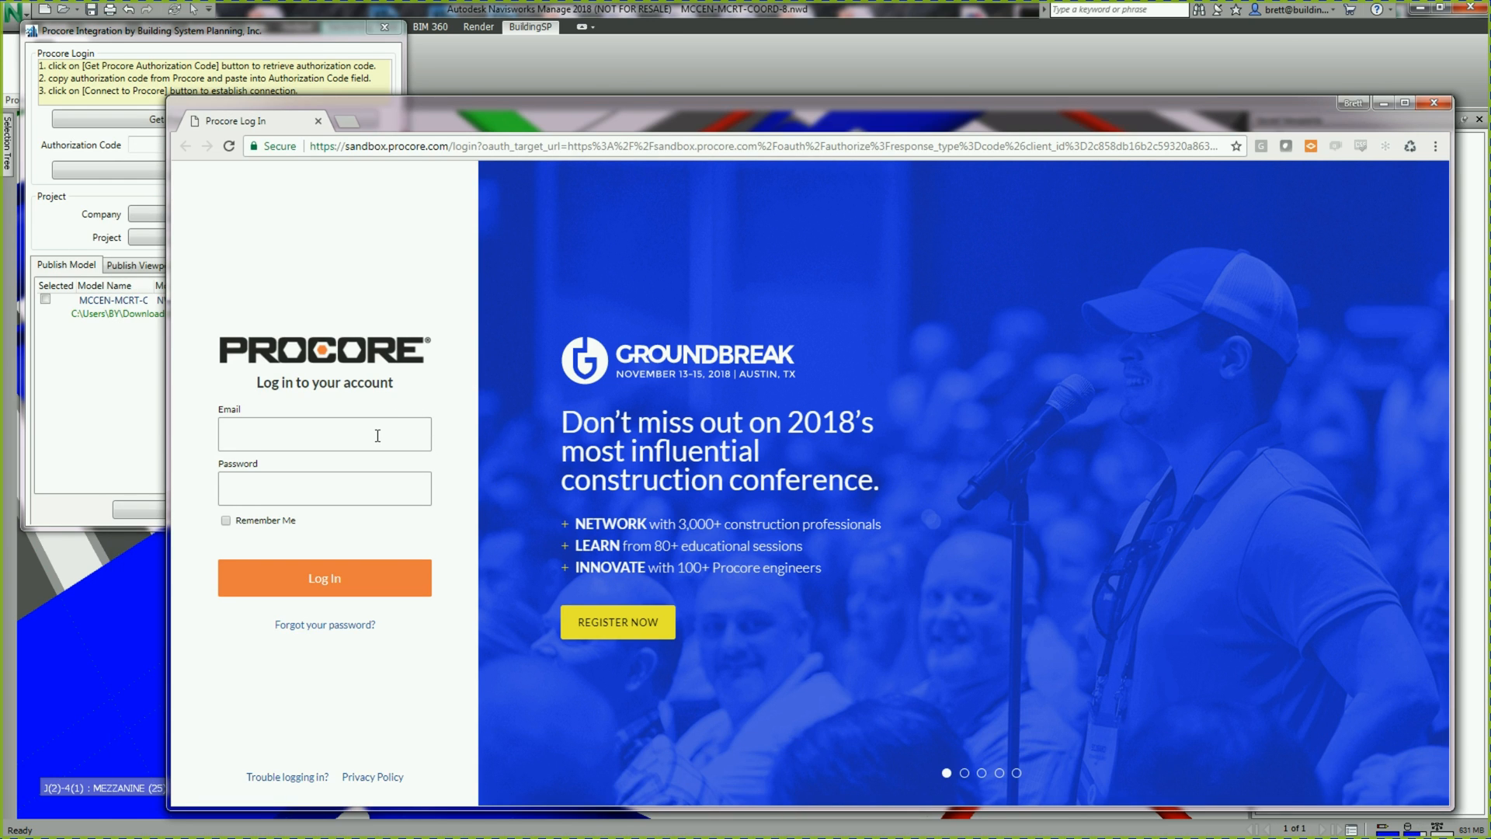
type("kris")
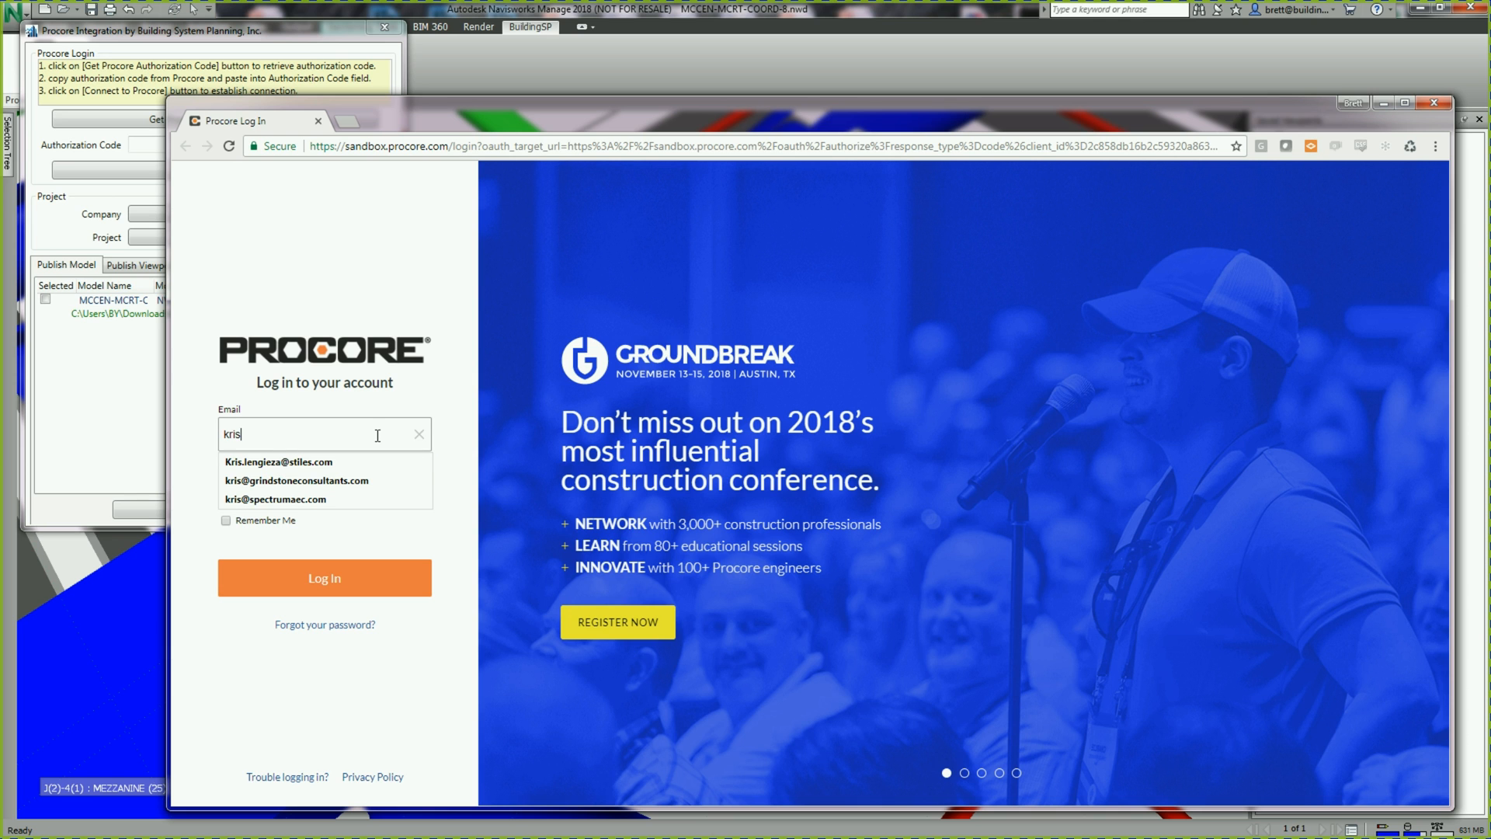
left_click(299, 462)
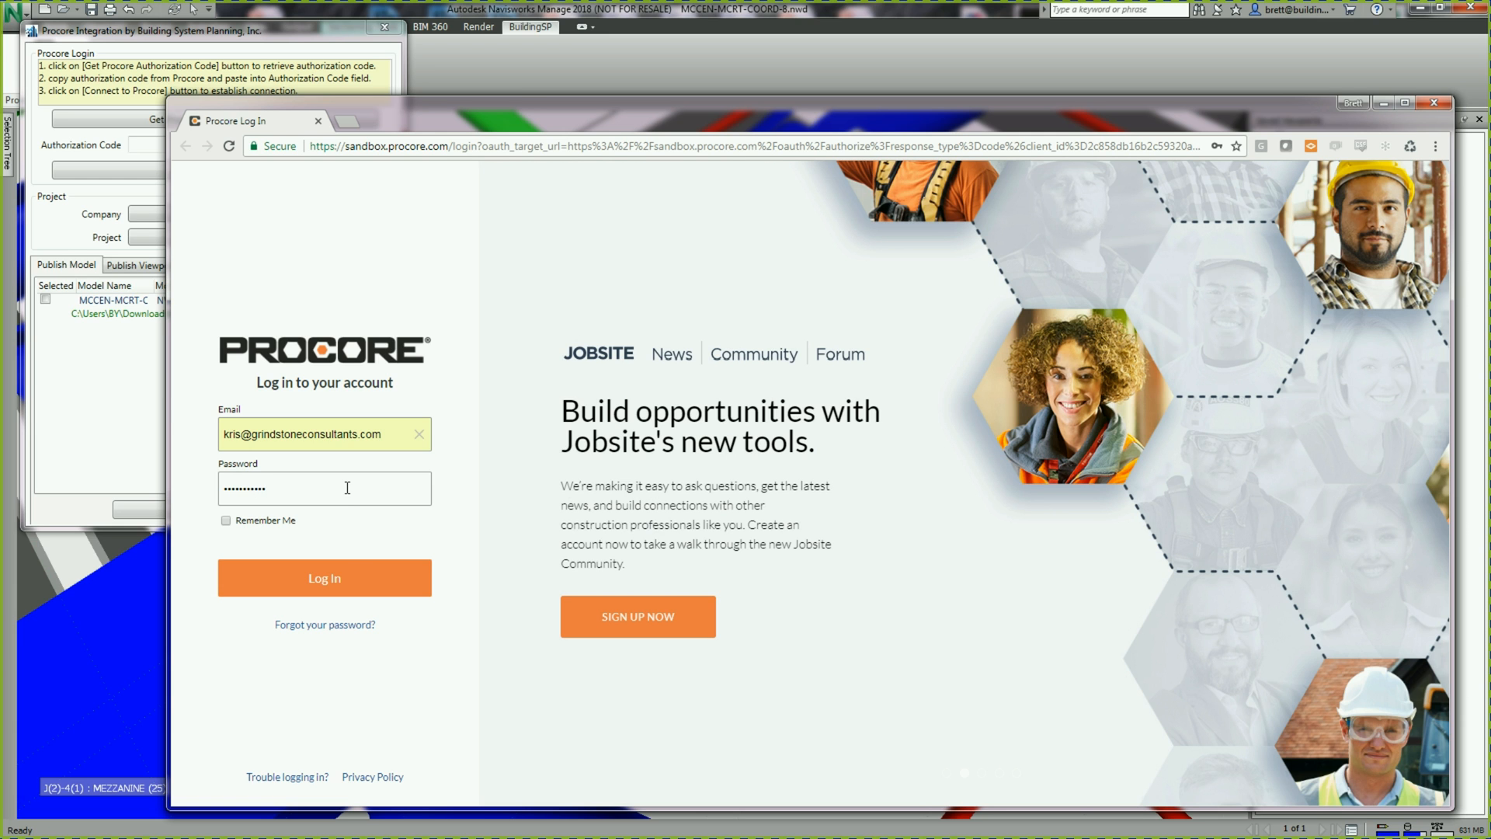
left_click(324, 576)
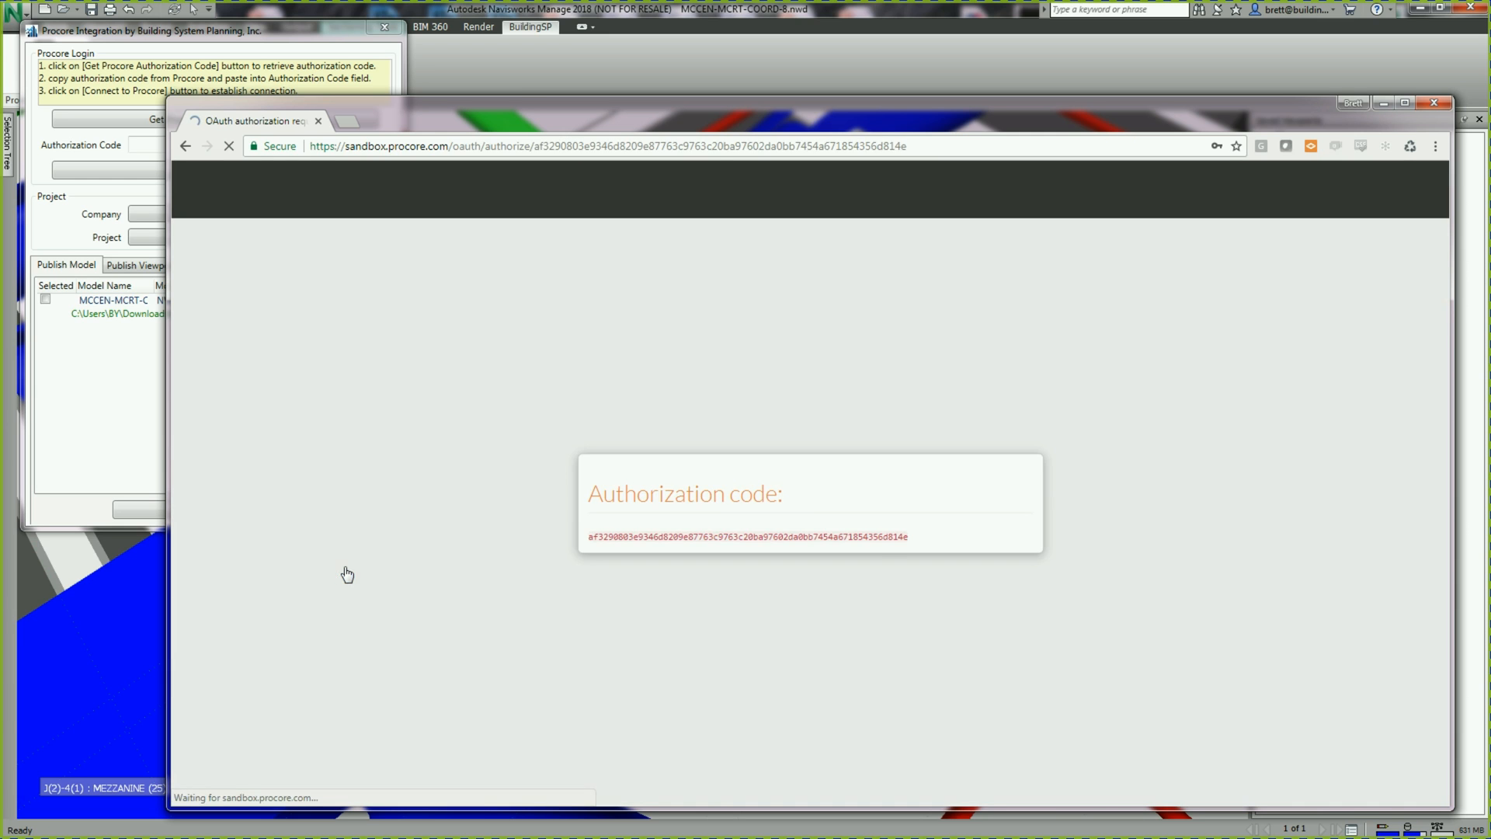
right_click(854, 535)
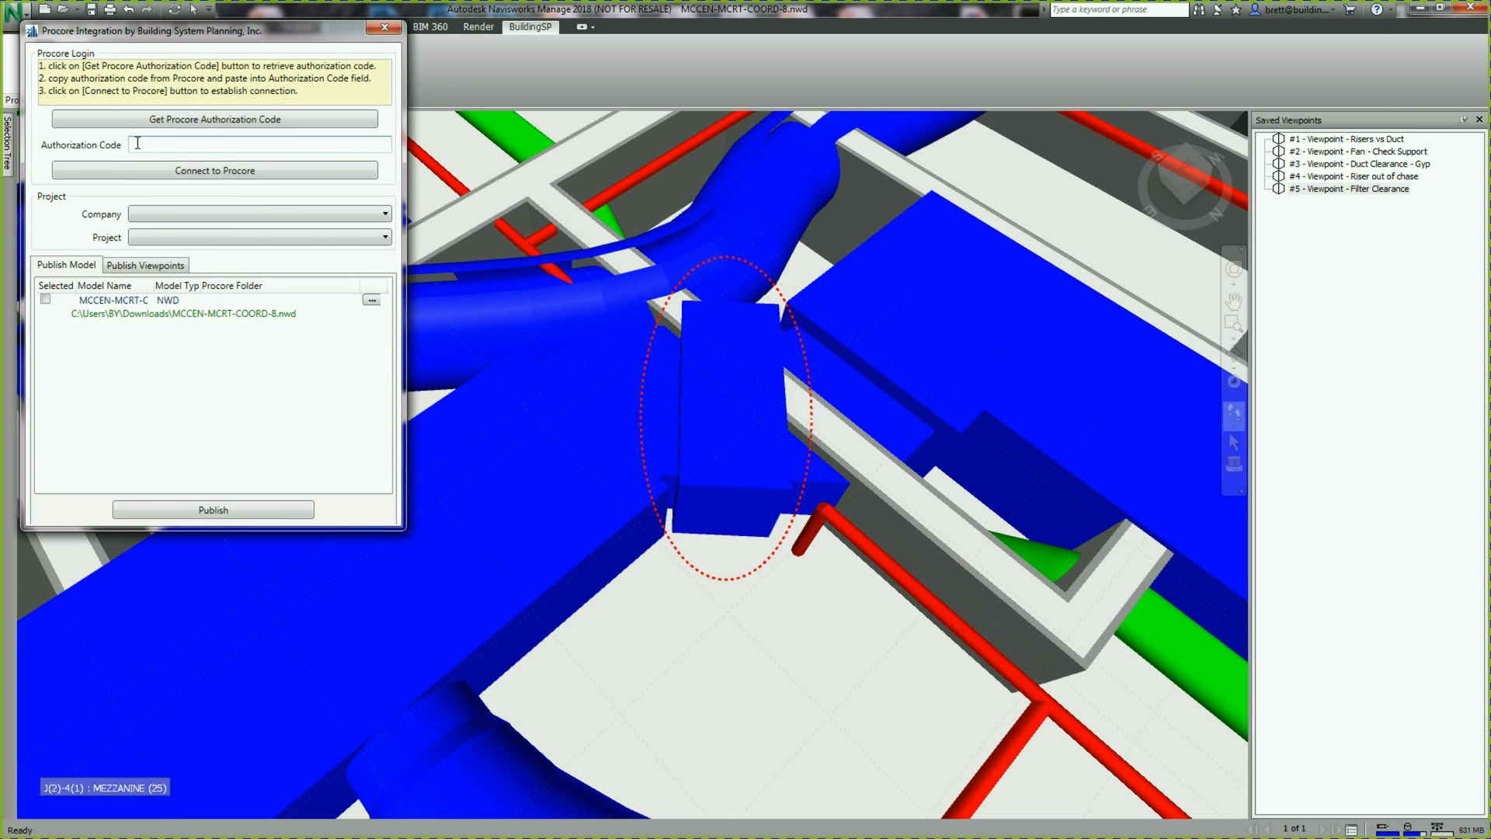
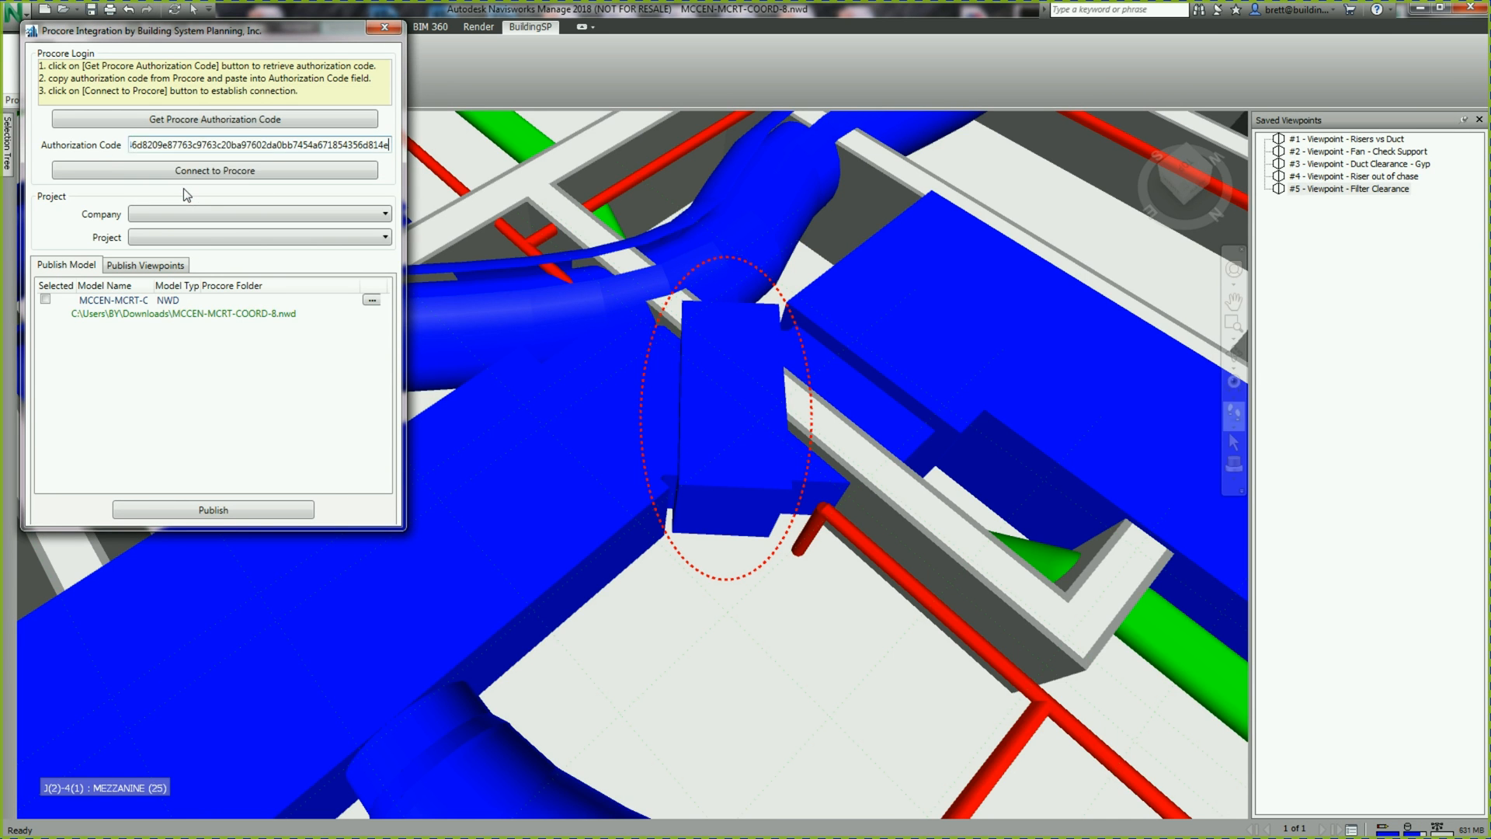
Connect the integration to Procore using the pasted authorization code
left_click(215, 170)
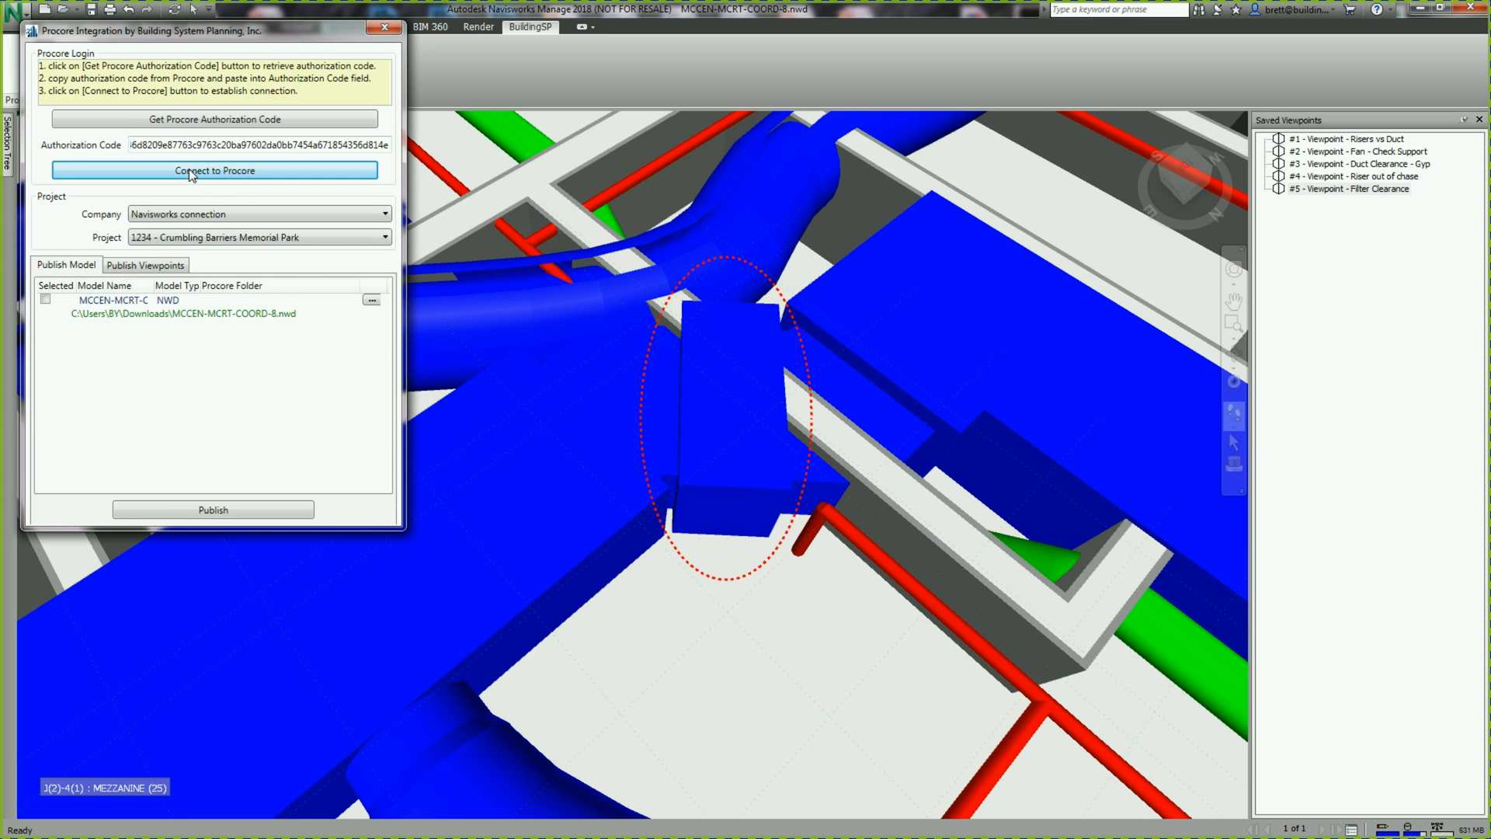
mouse_move(194, 305)
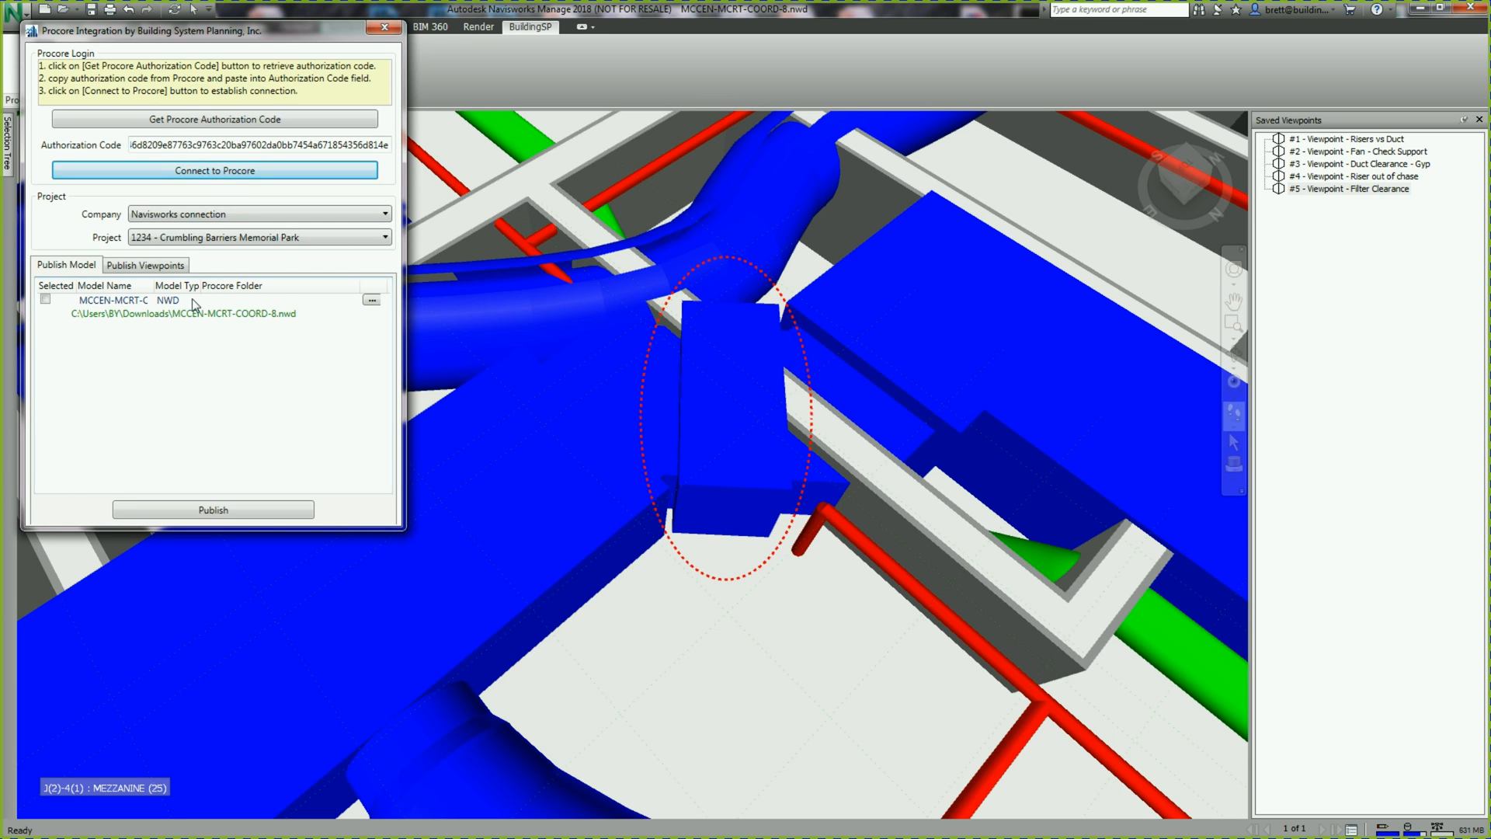
Include all five saved viewpoints for publishing, each typed as a Coordination Item
left_click(146, 264)
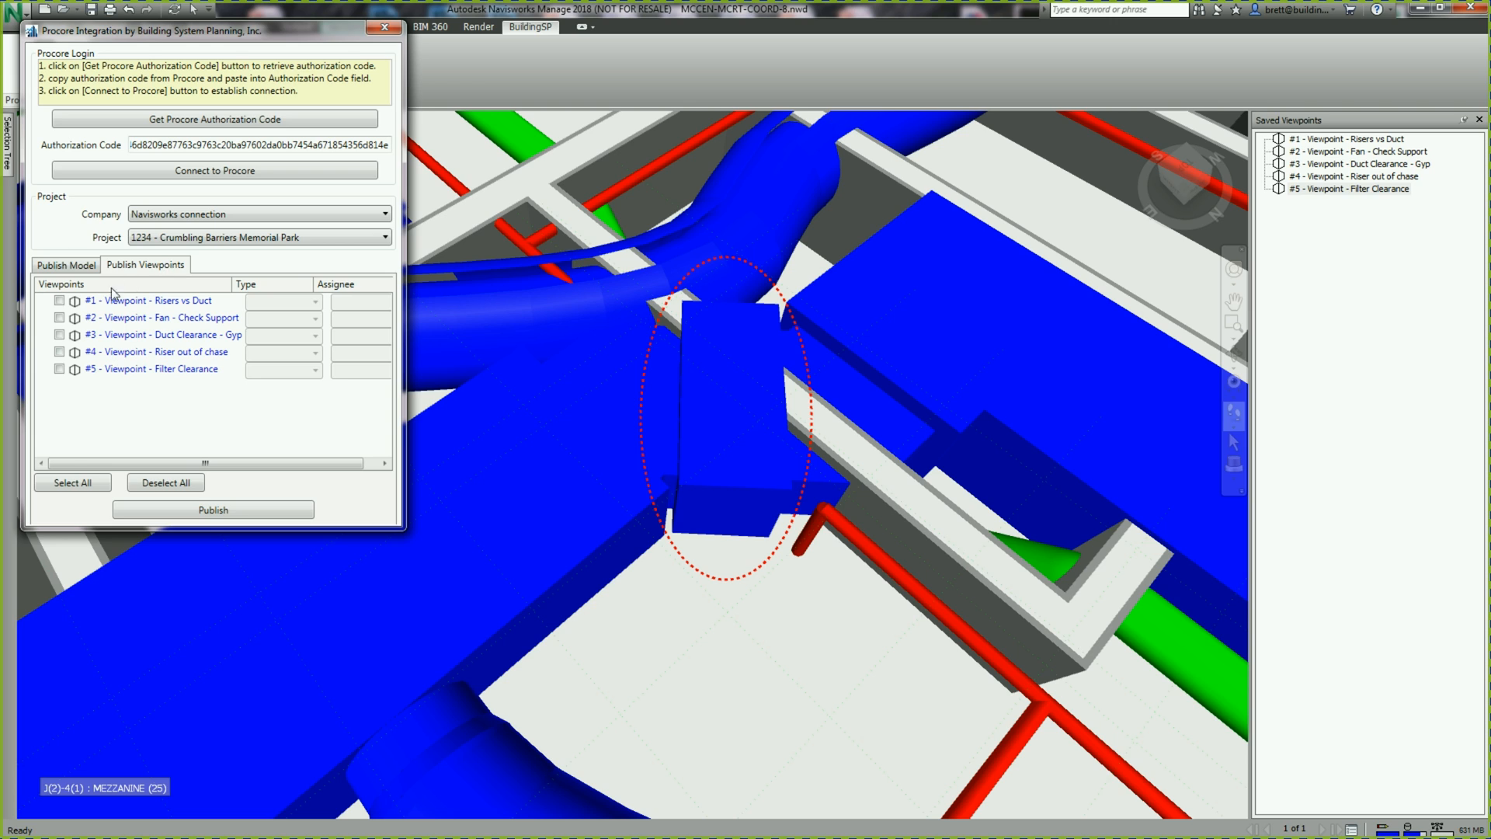
mouse_move(62, 301)
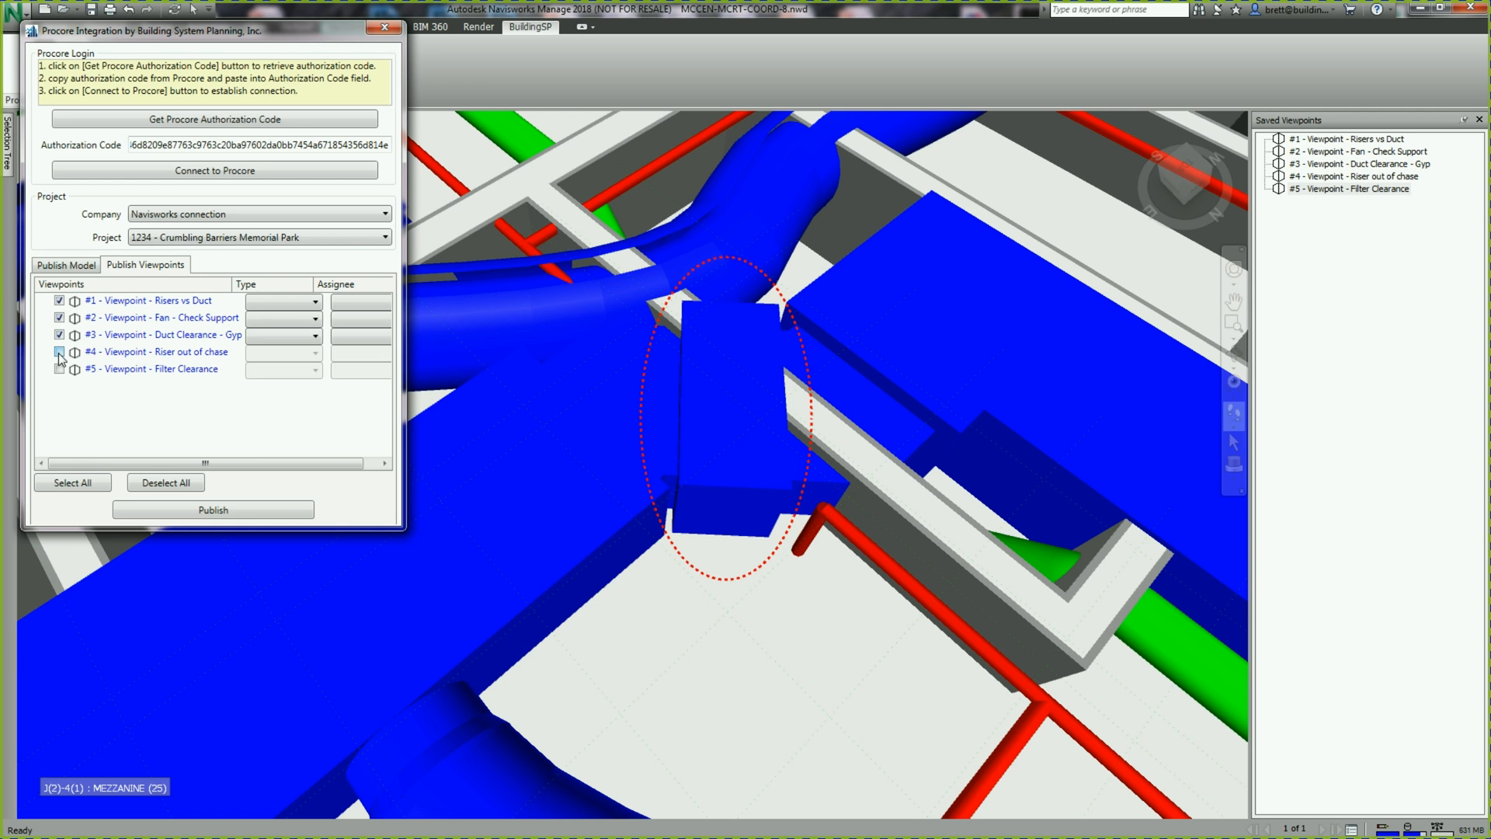
left_click(72, 481)
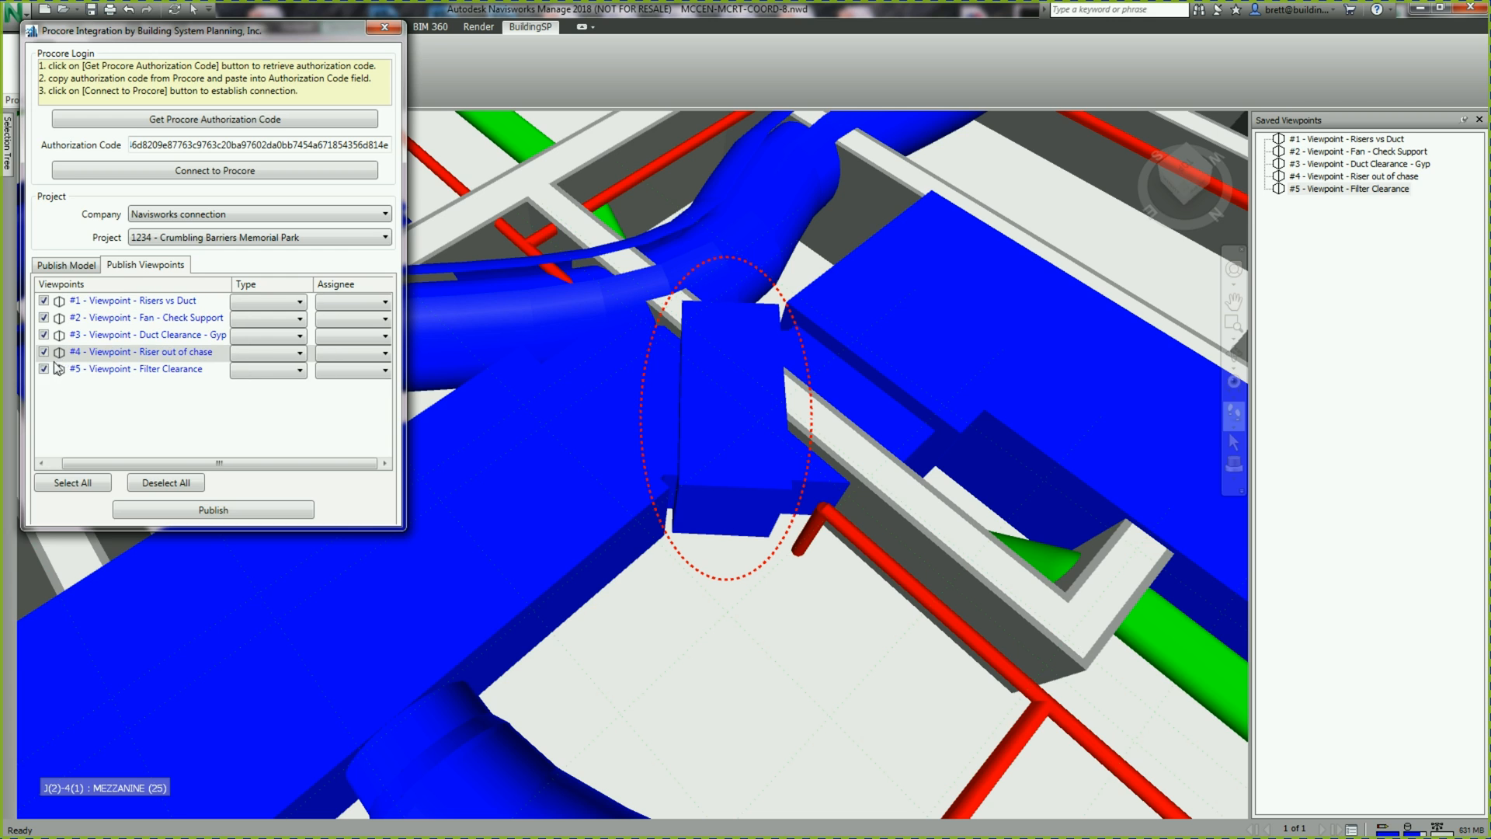
left_click(298, 301)
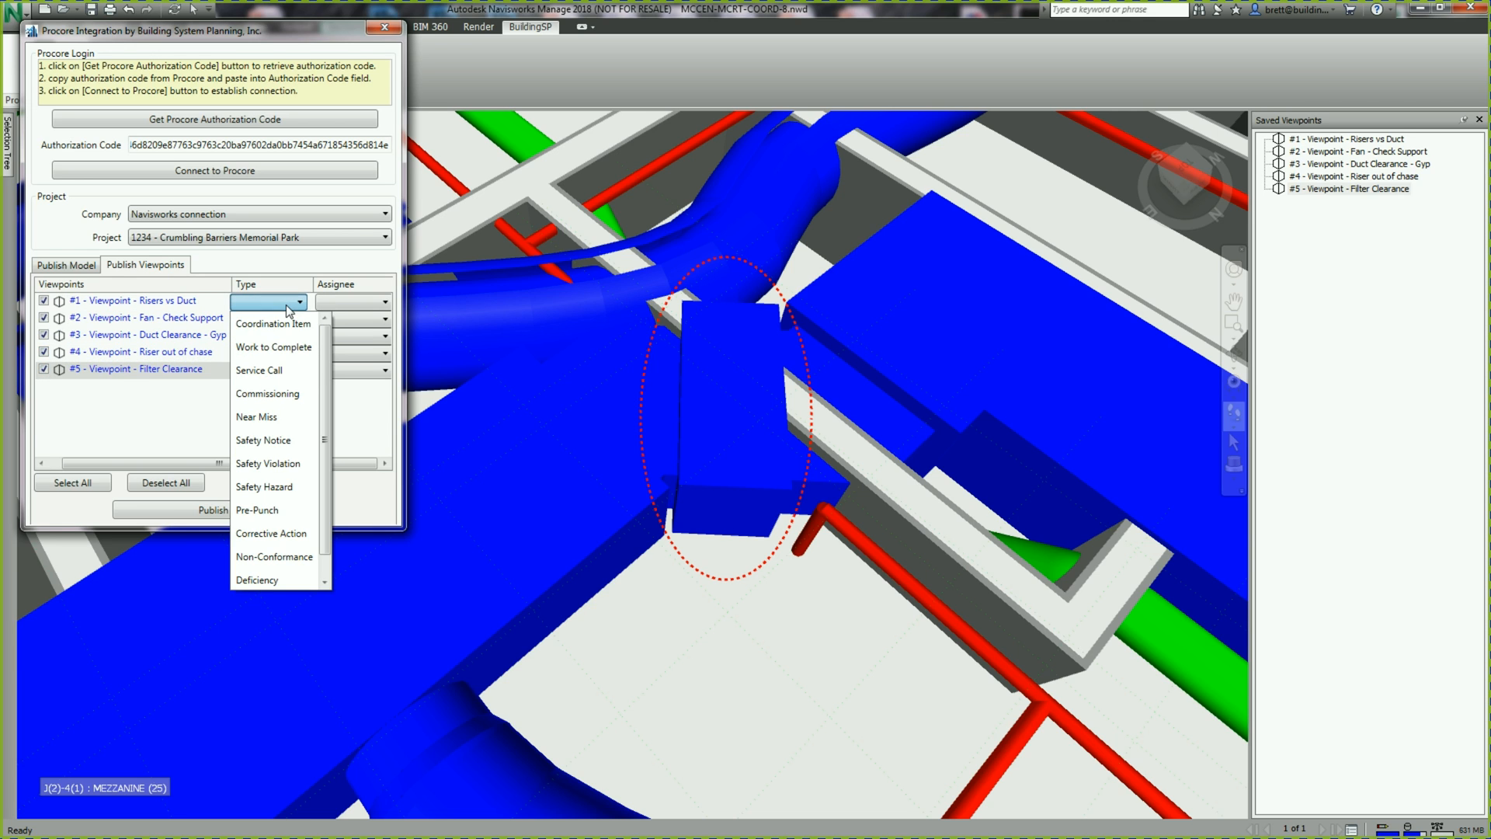
left_click(274, 323)
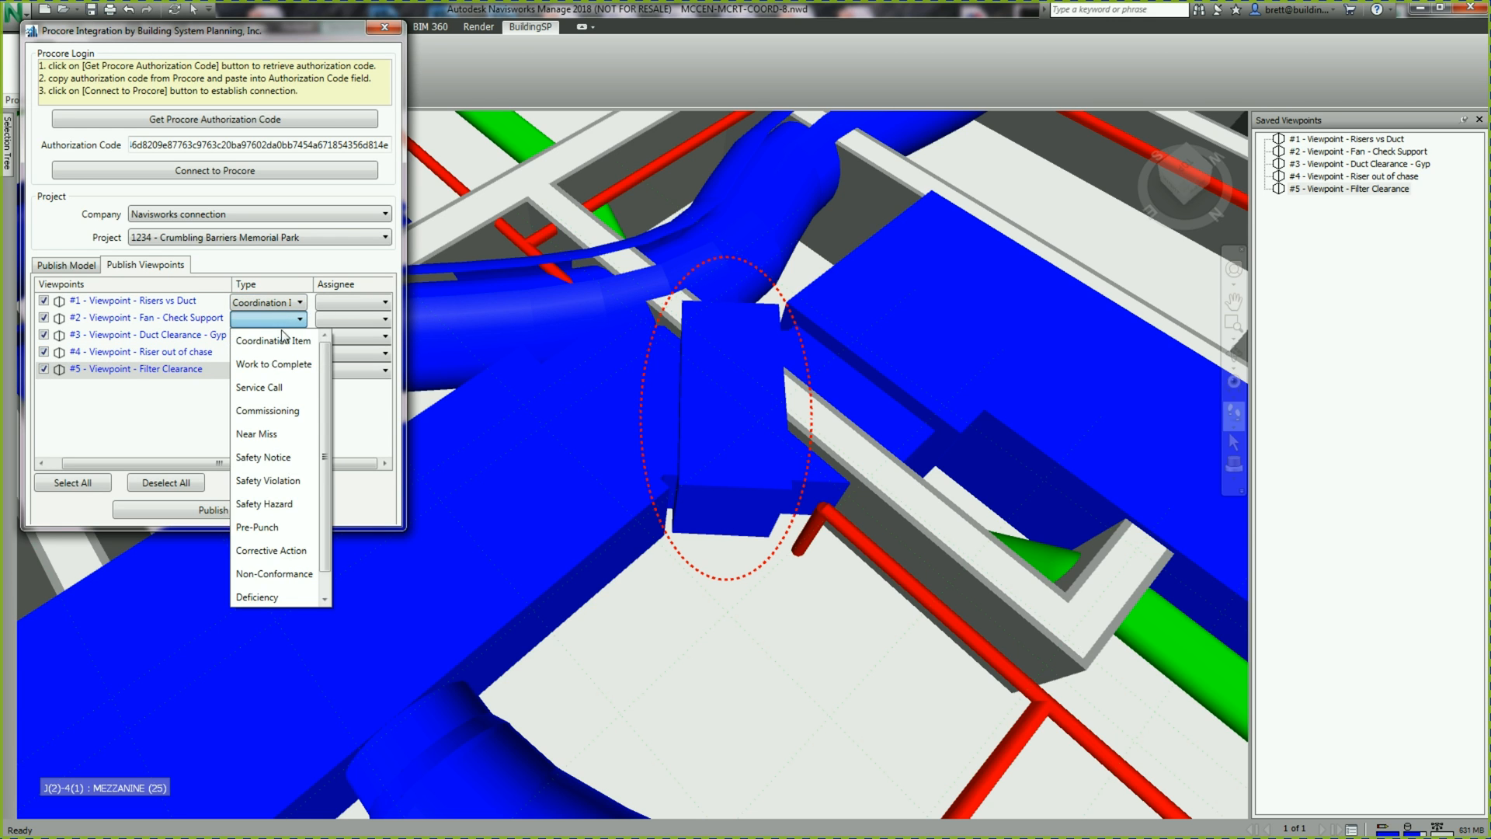
left_click(274, 340)
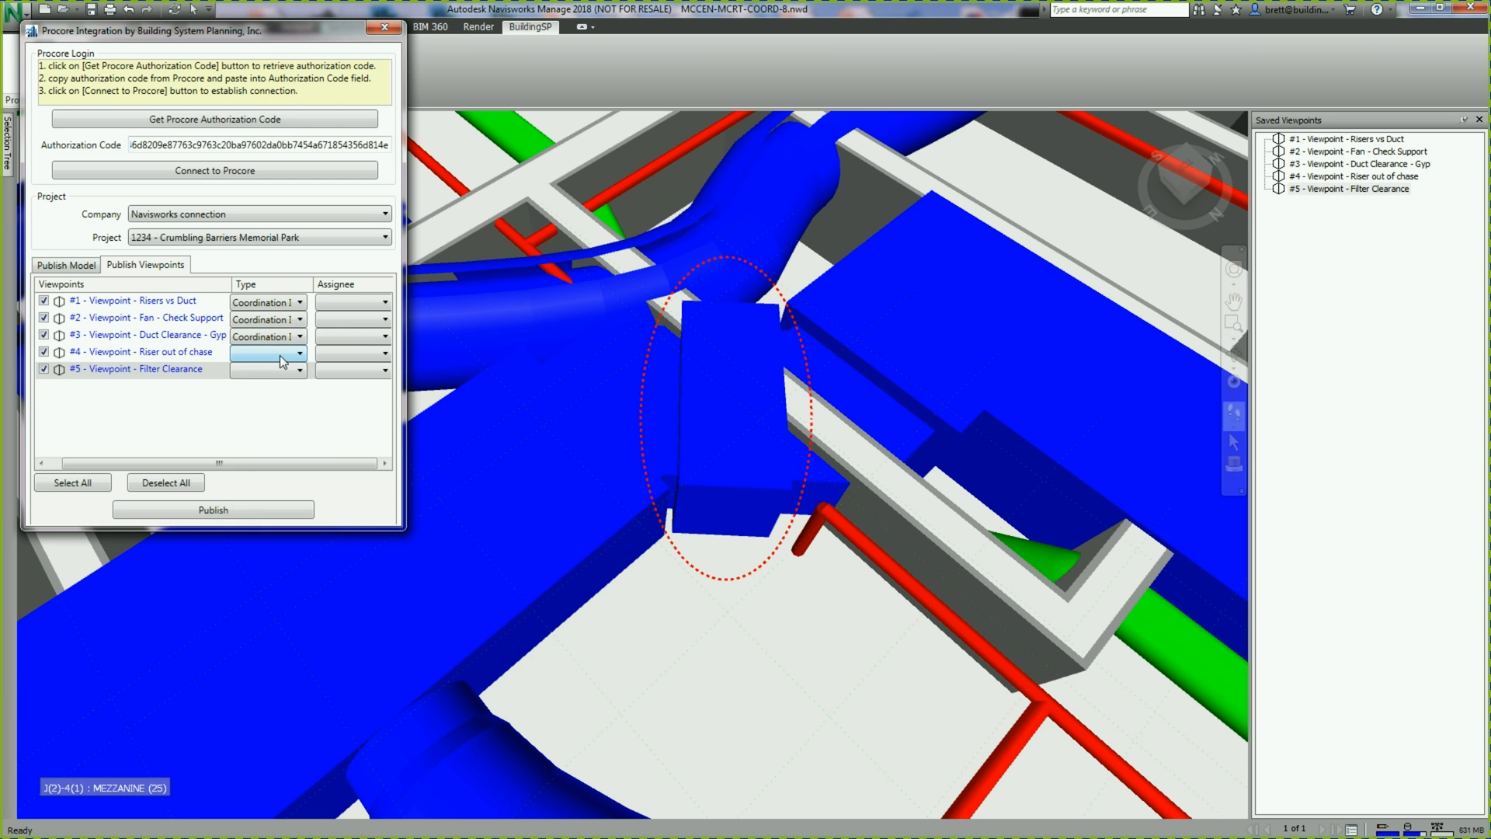
left_click(298, 370)
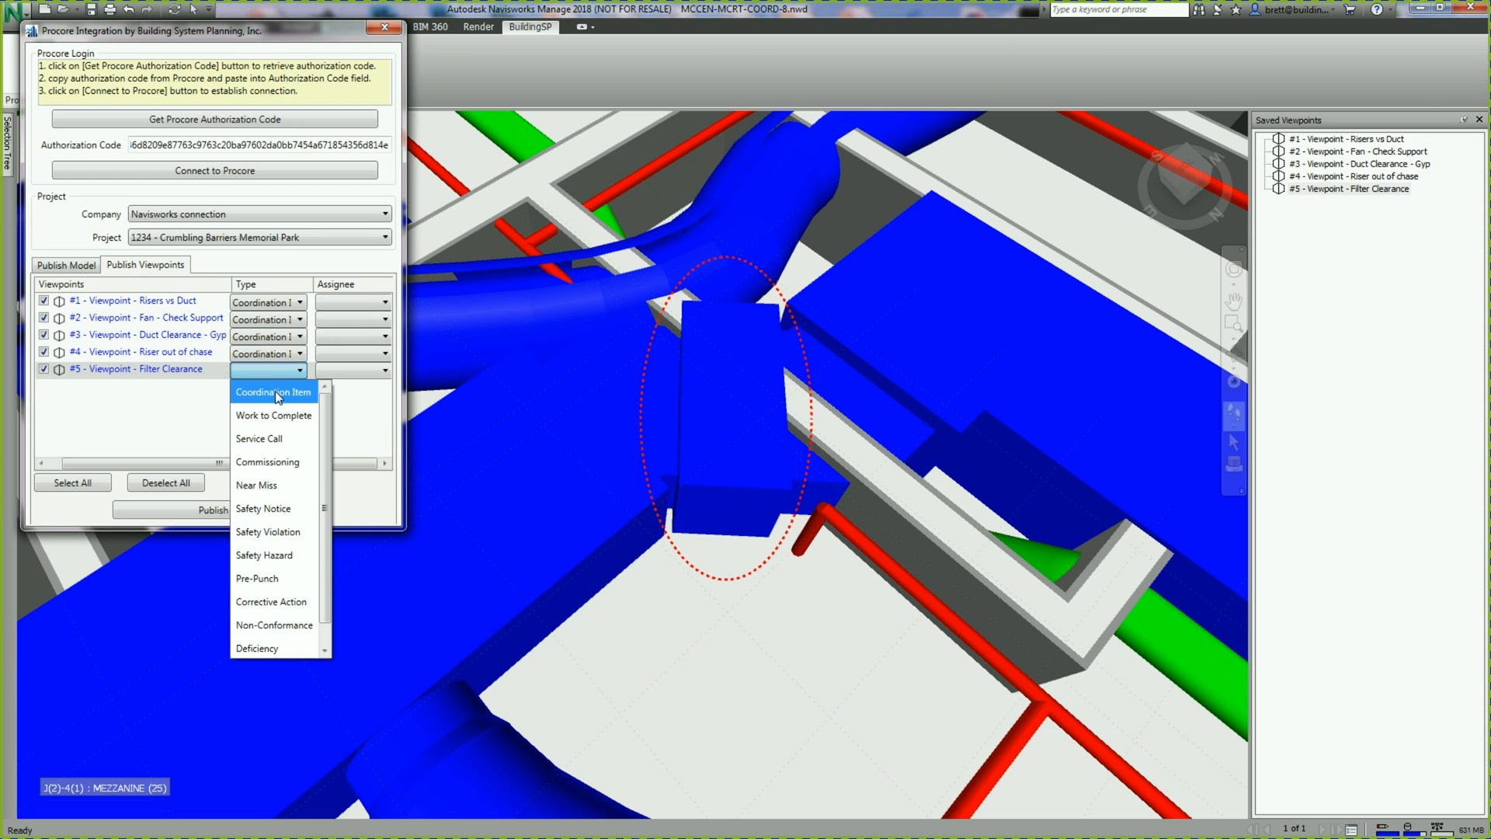
left_click(384, 301)
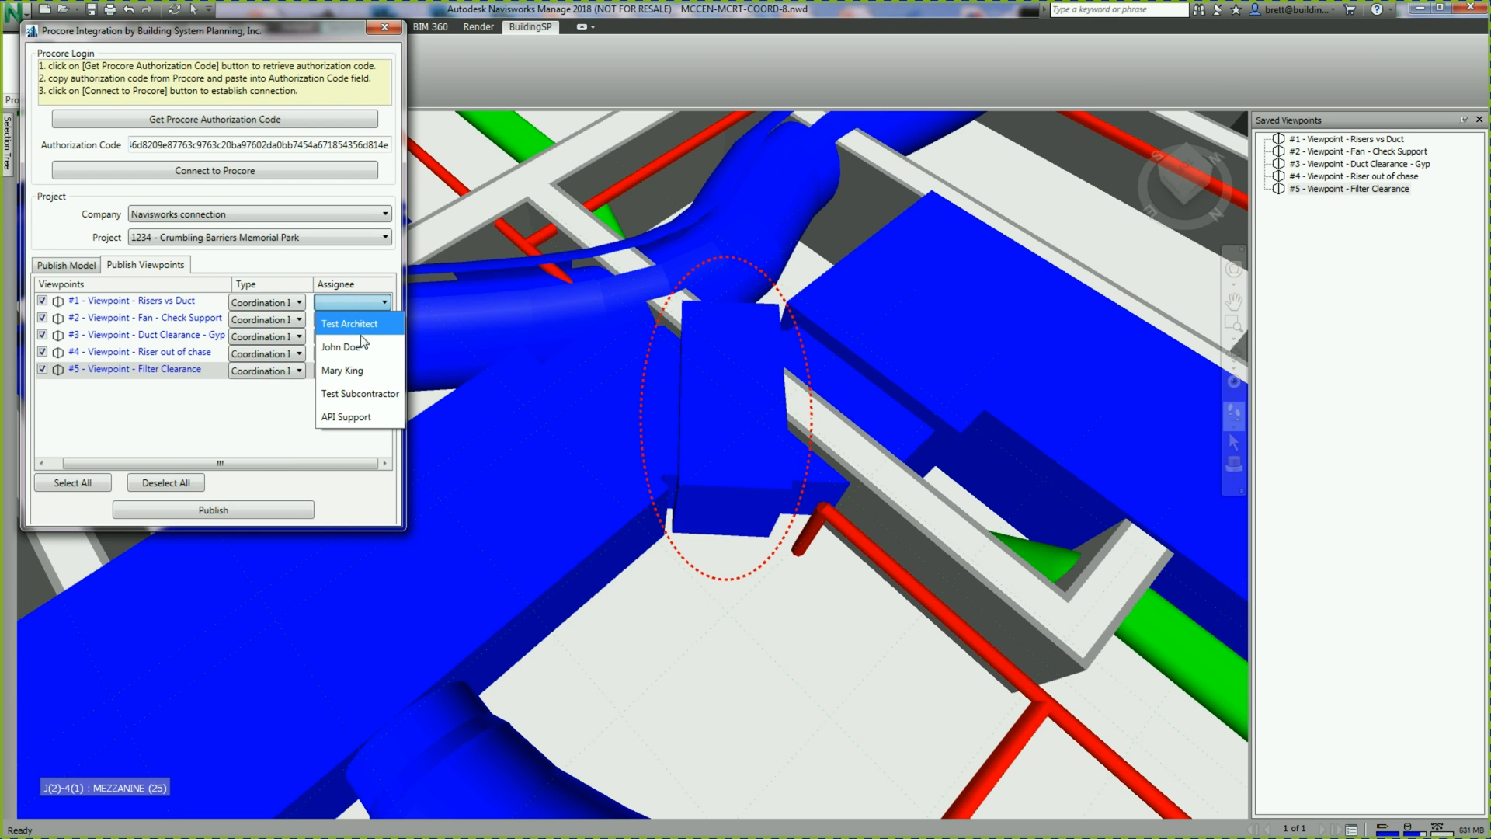
Choose assignees for viewpoints #1 and #5
left_click(342, 346)
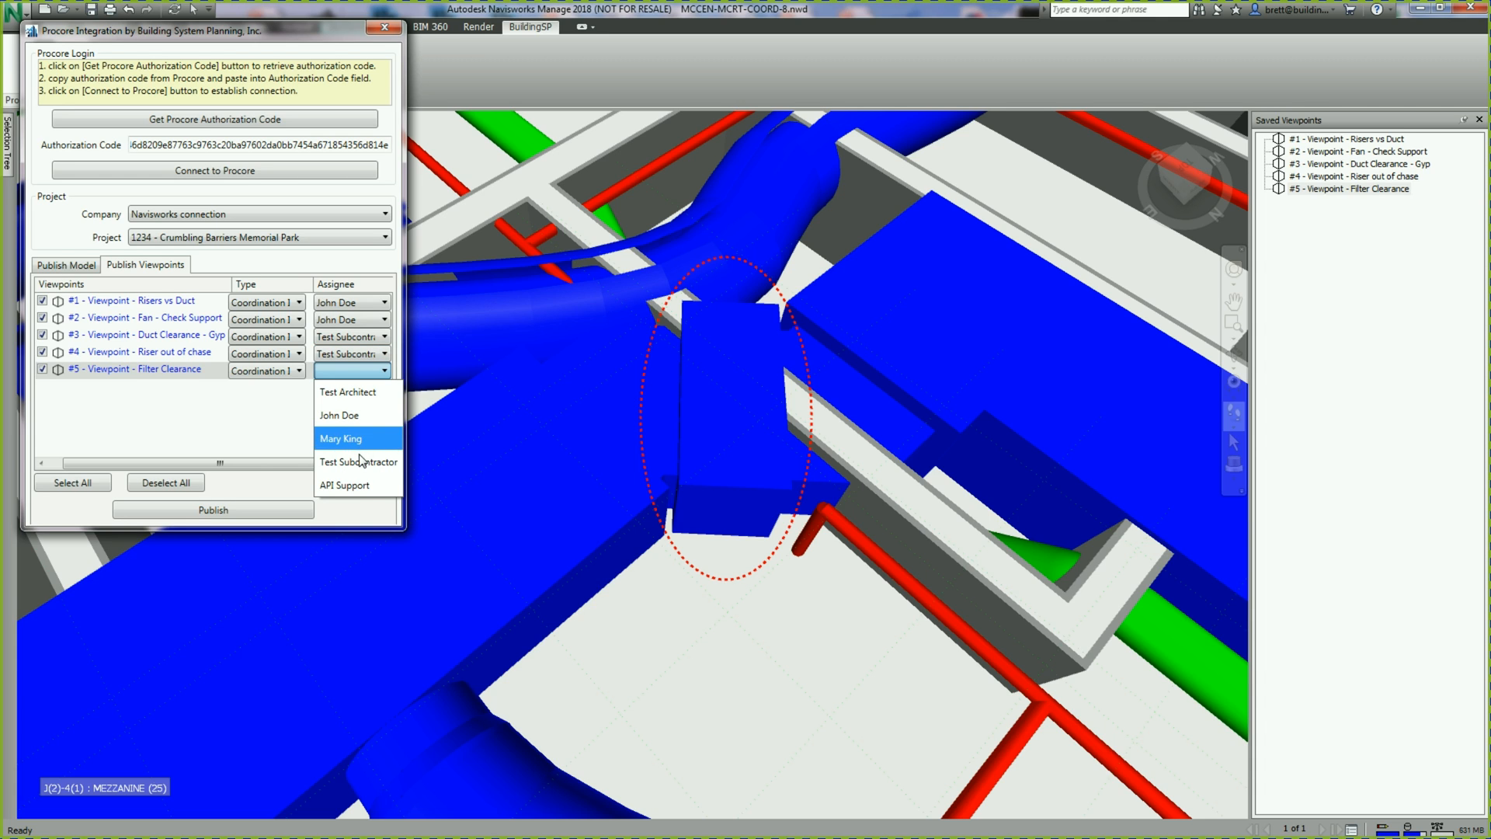
left_click(357, 461)
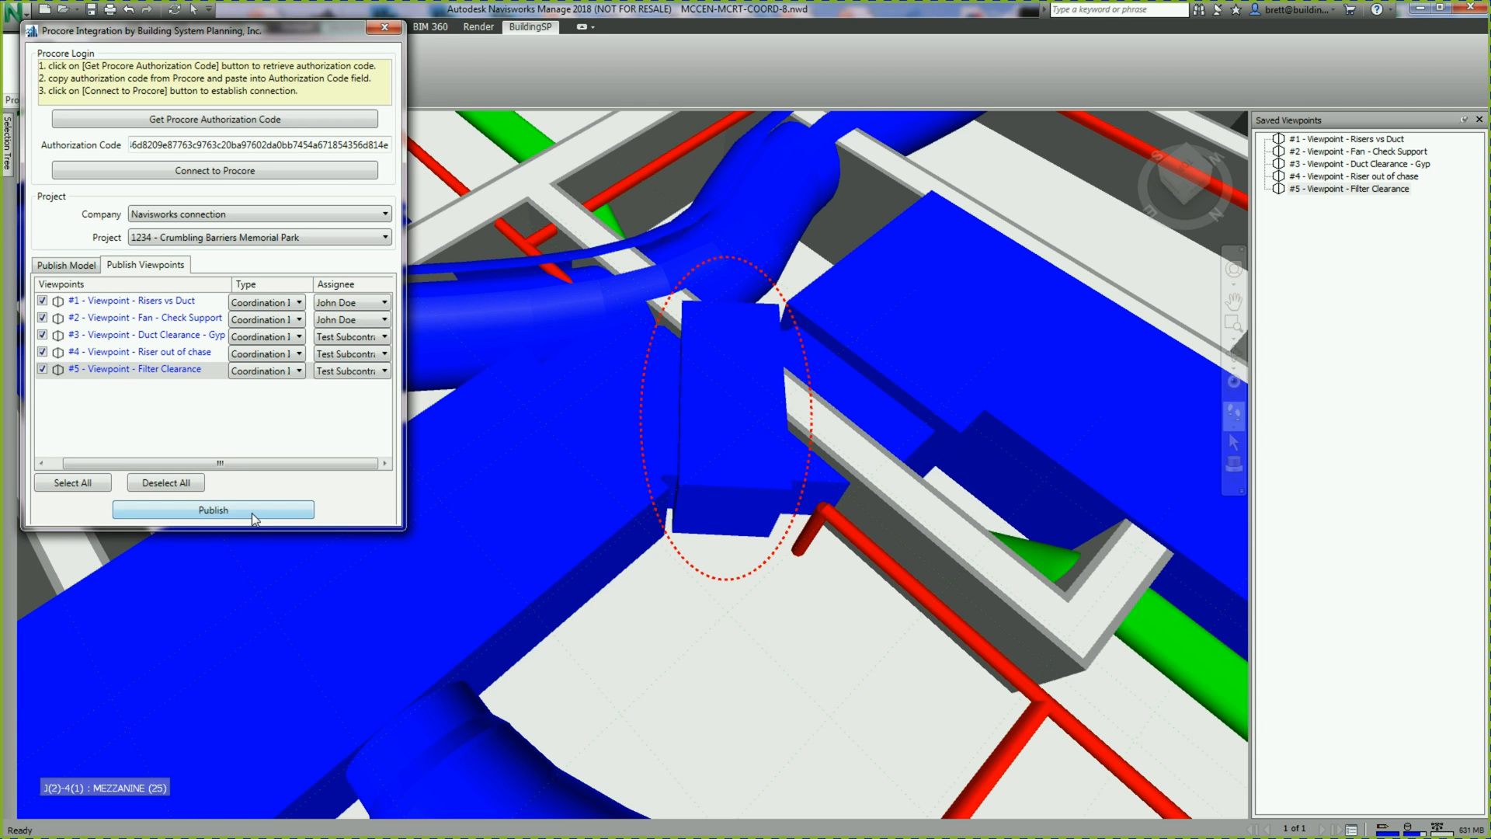
mouse_move(253, 515)
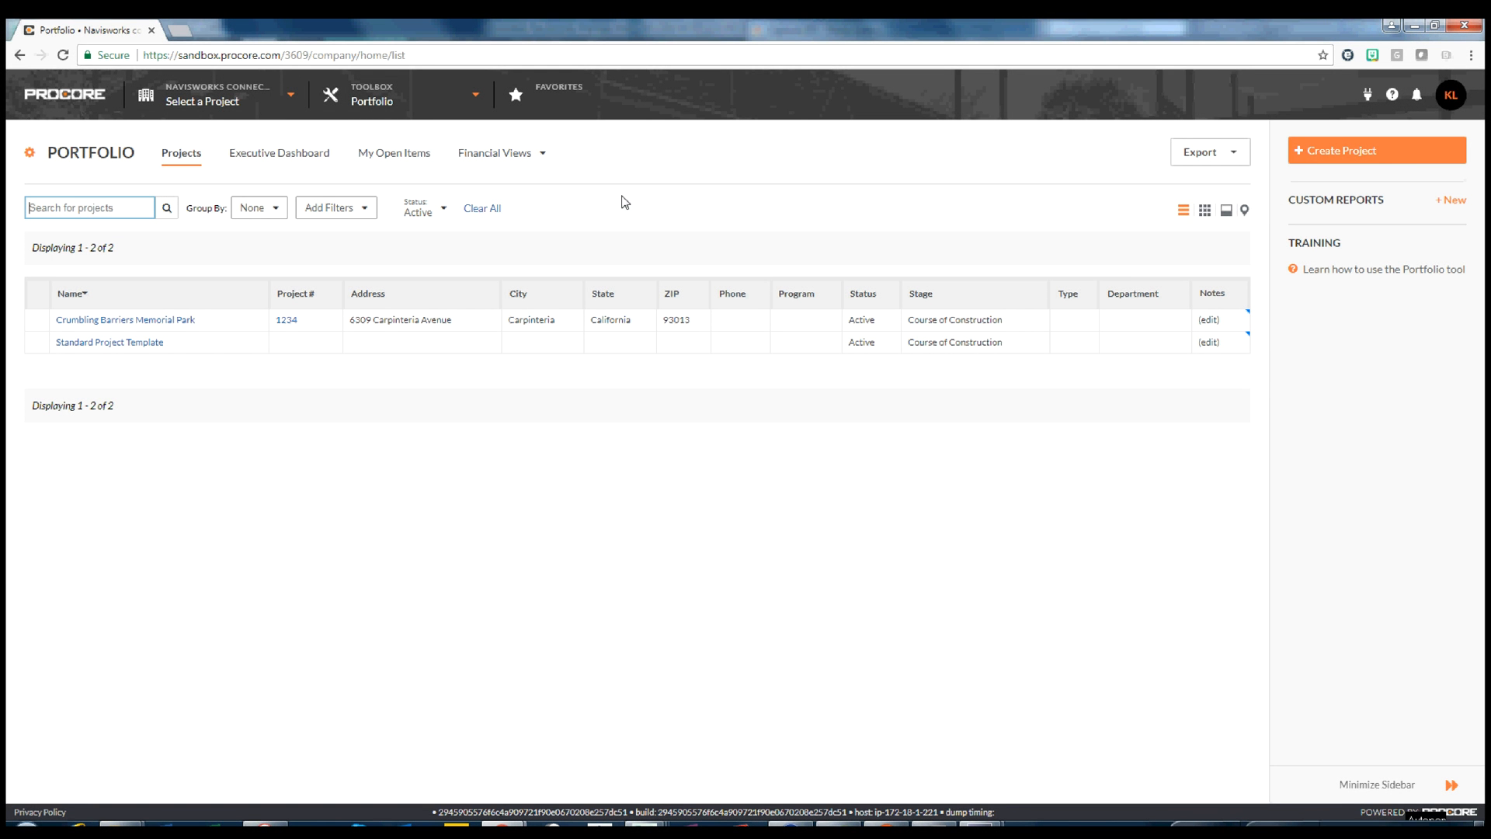
mouse_move(596, 251)
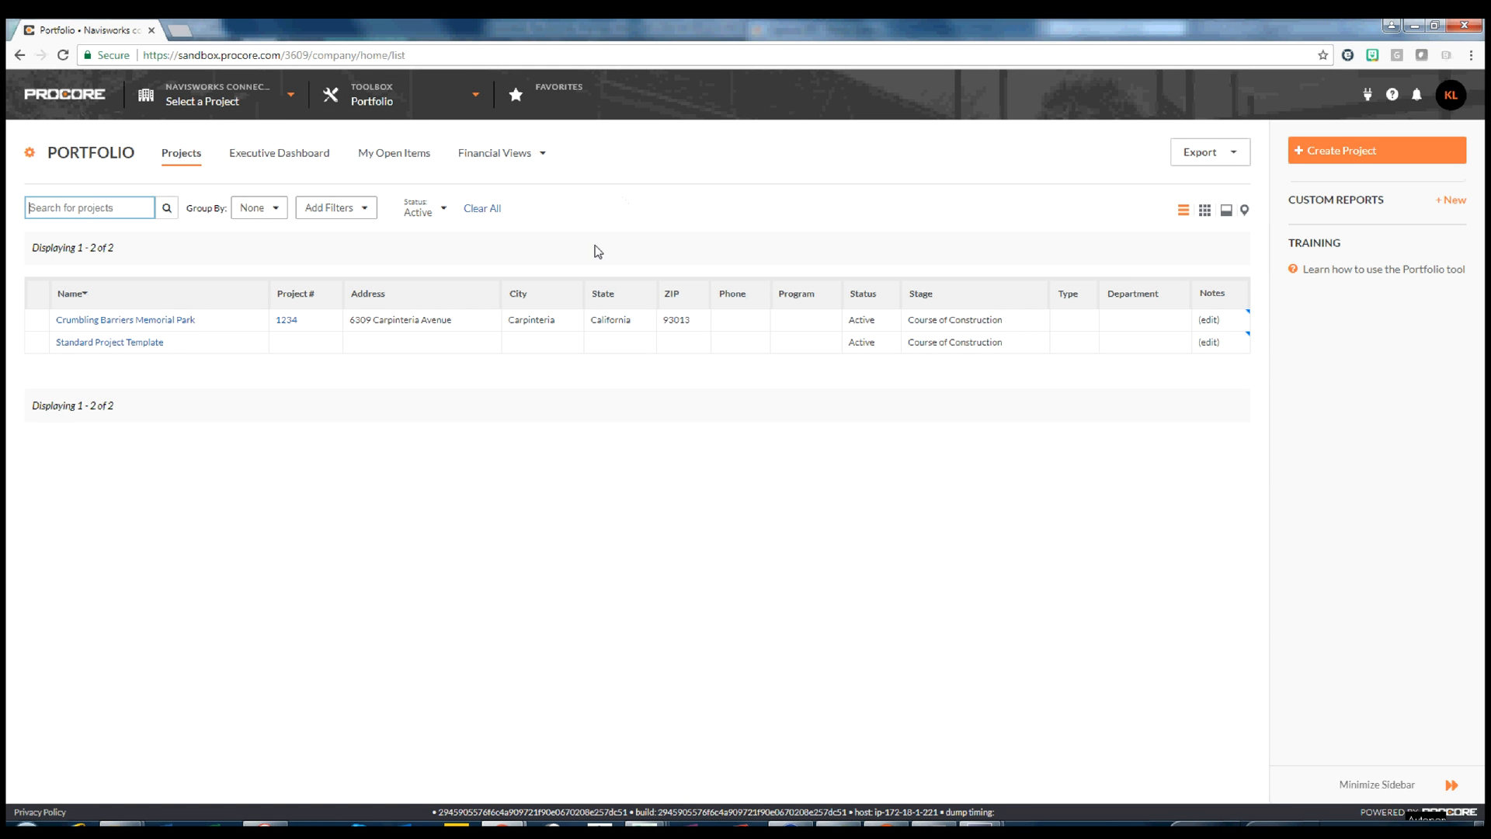
mouse_move(161, 323)
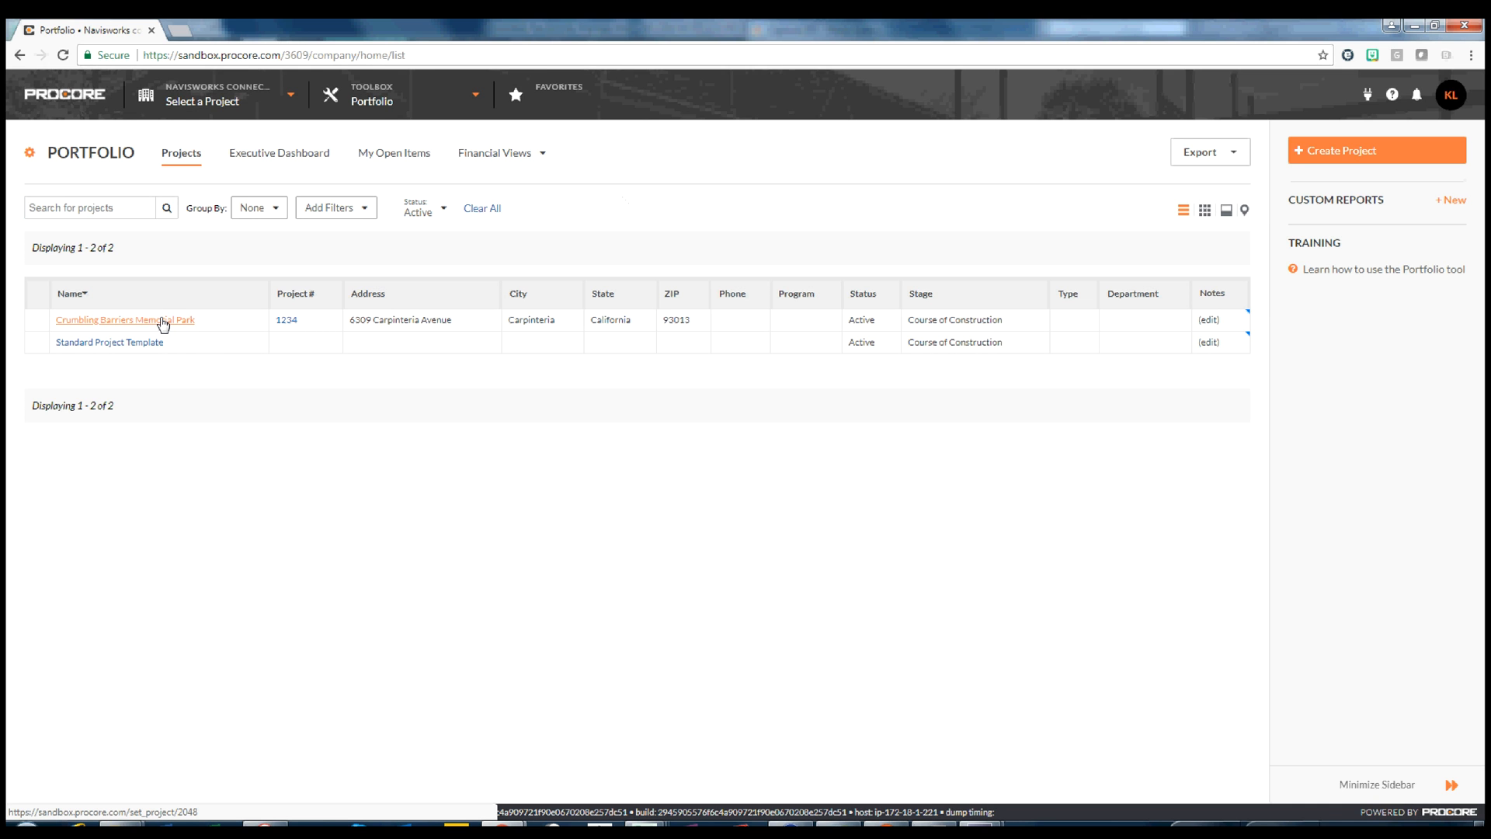
Open the Crumbling Barriers Memorial Park project's open observations and select #1 Risers vs Duct
left_click(123, 320)
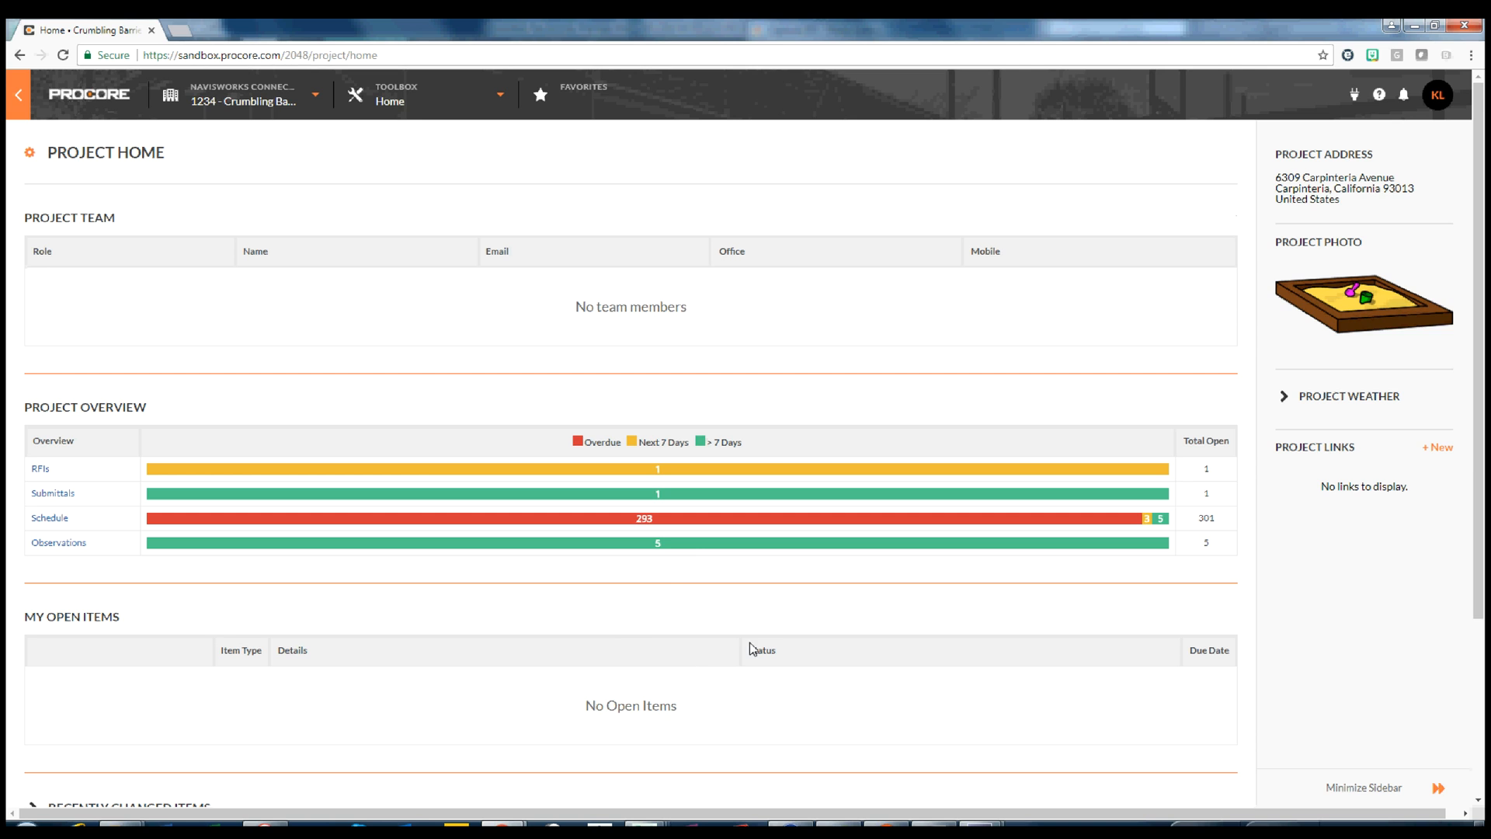
mouse_move(664, 553)
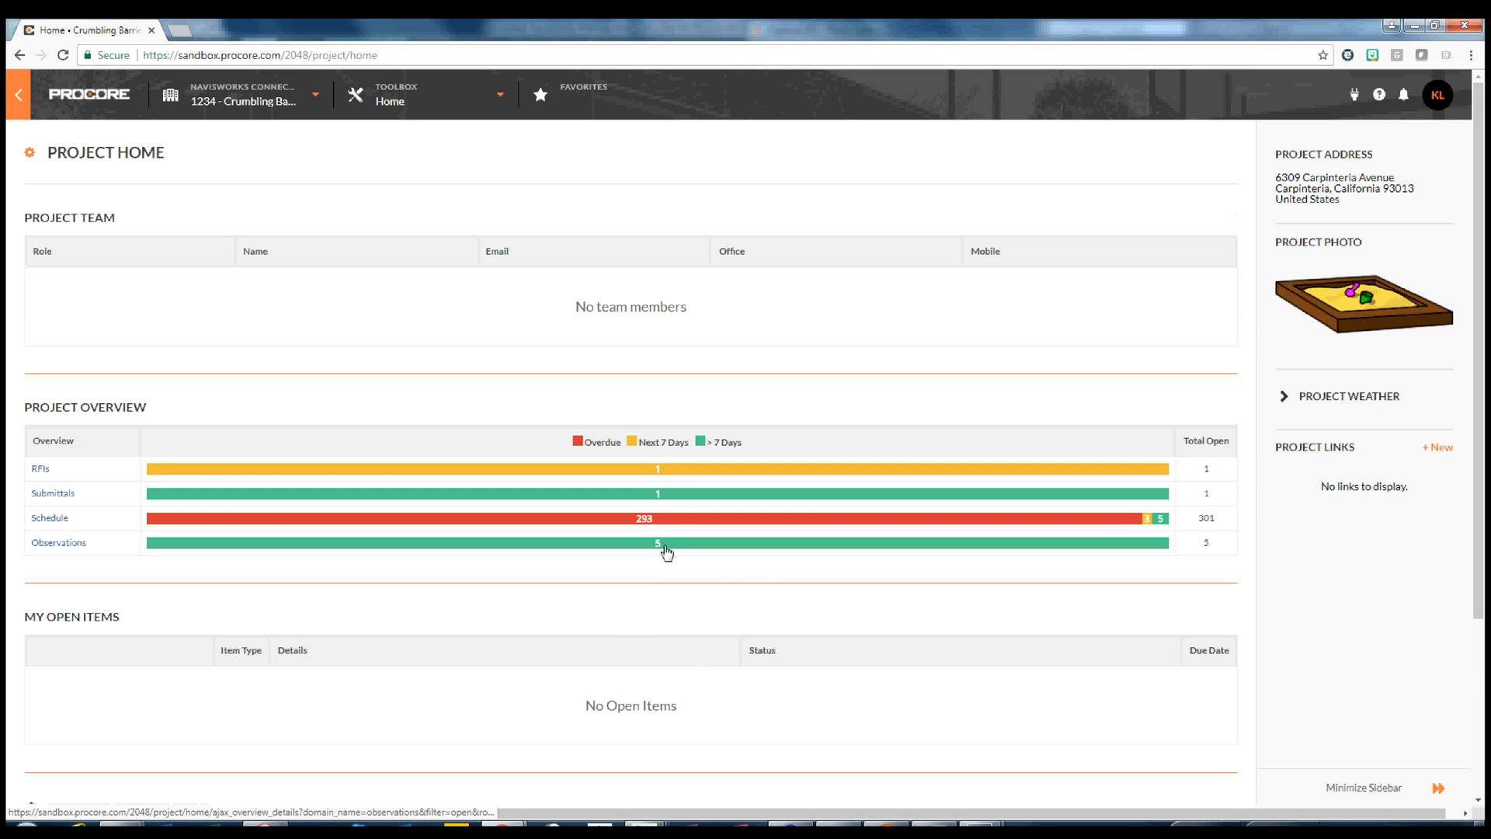
left_click(657, 543)
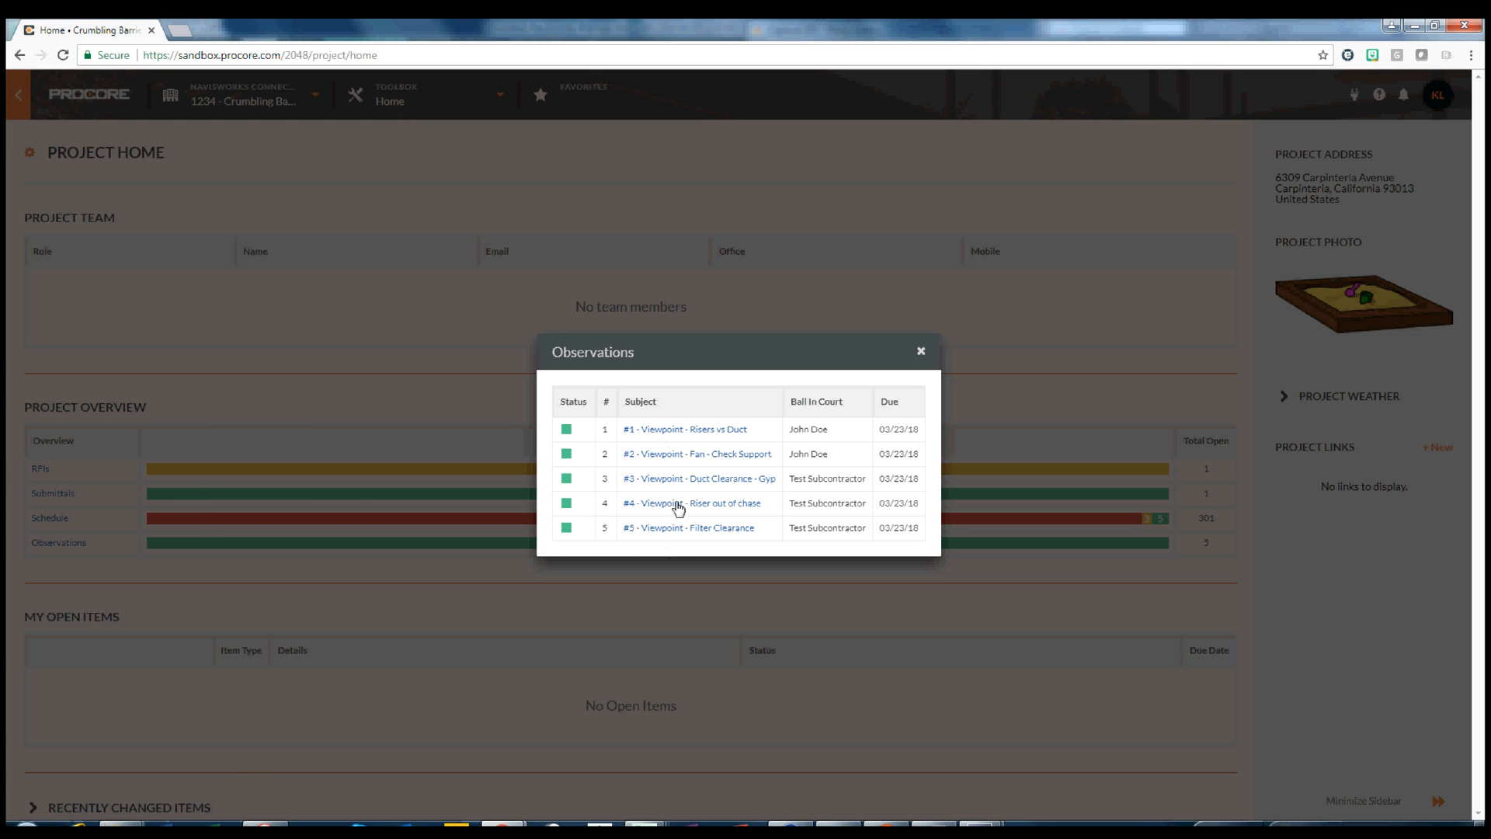
mouse_move(684, 435)
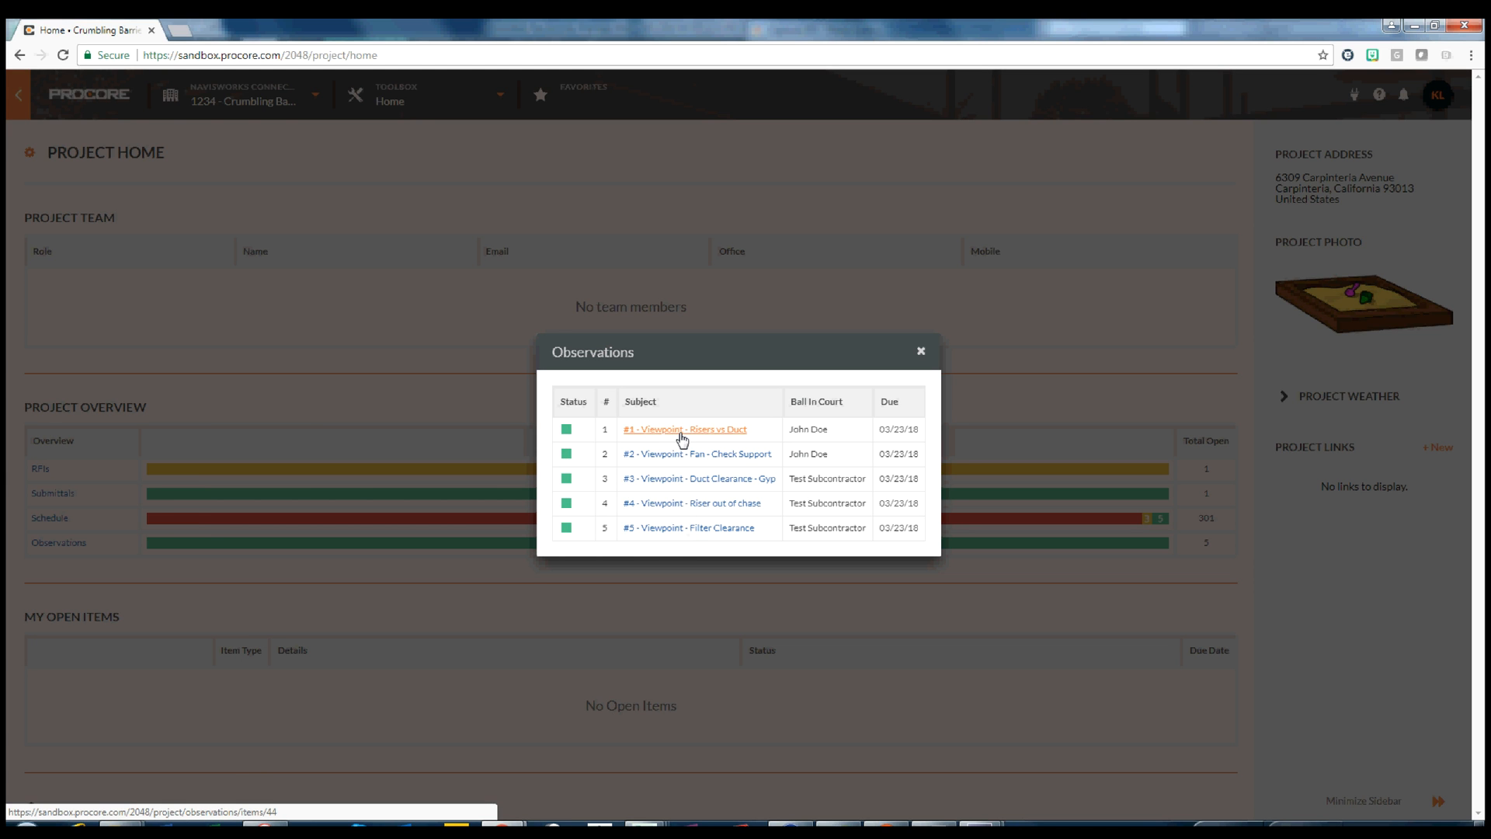
left_click(677, 428)
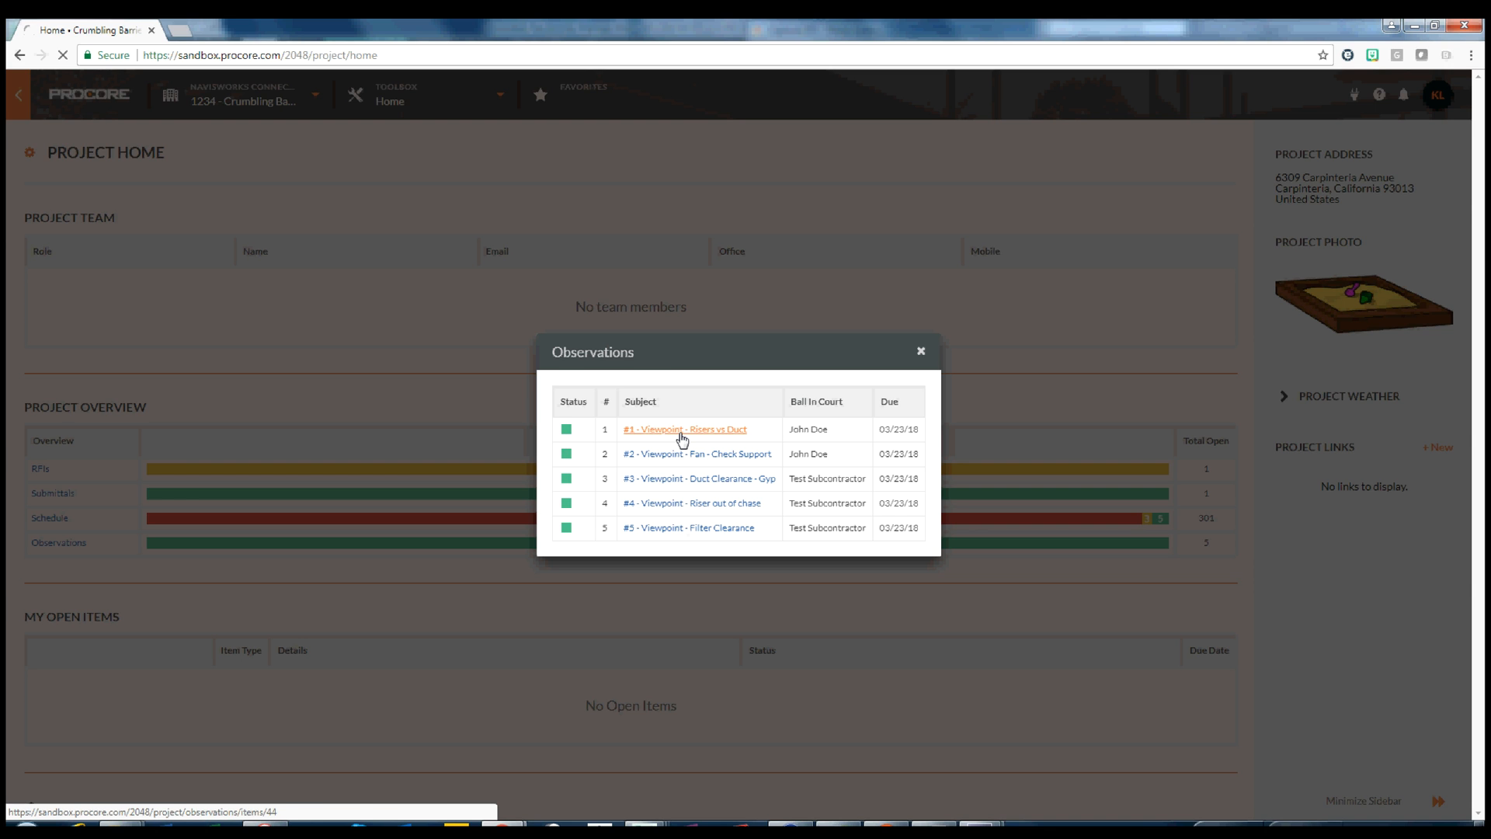
View observation #1's details and preview its Risers vs Duct.png viewpoint image
left_click(674, 429)
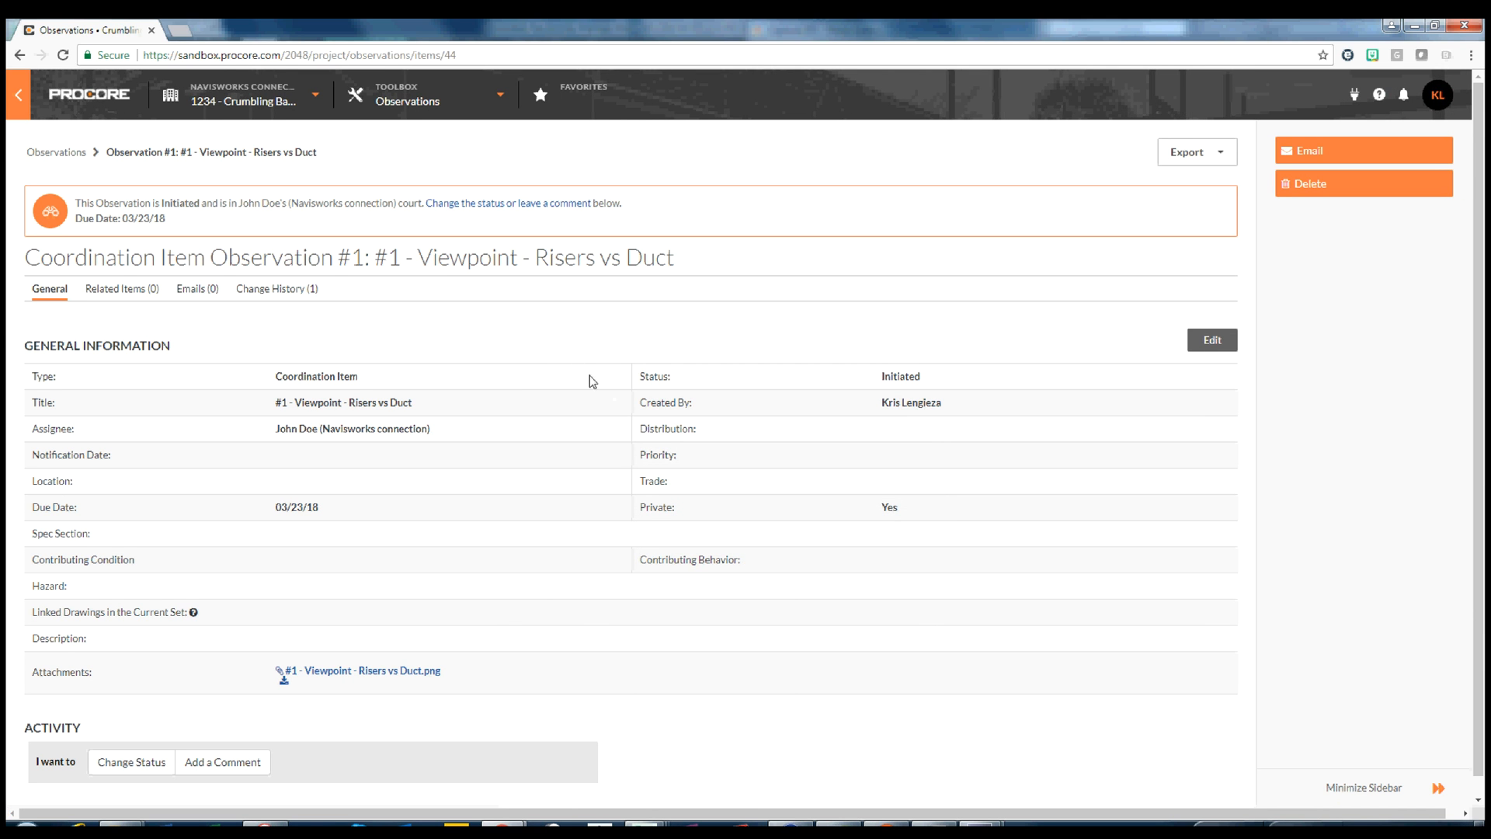
mouse_move(375, 455)
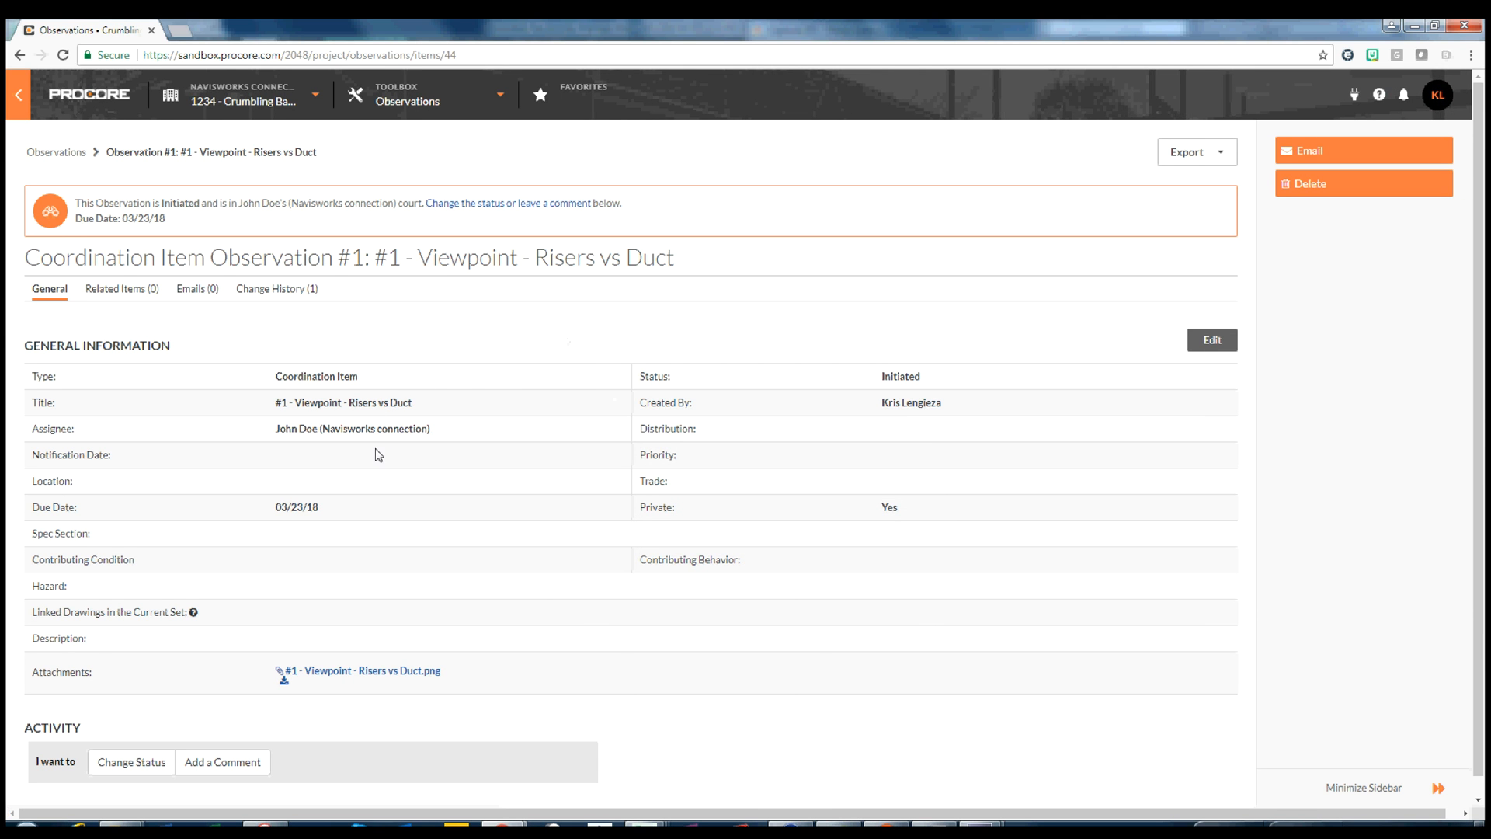
mouse_move(379, 677)
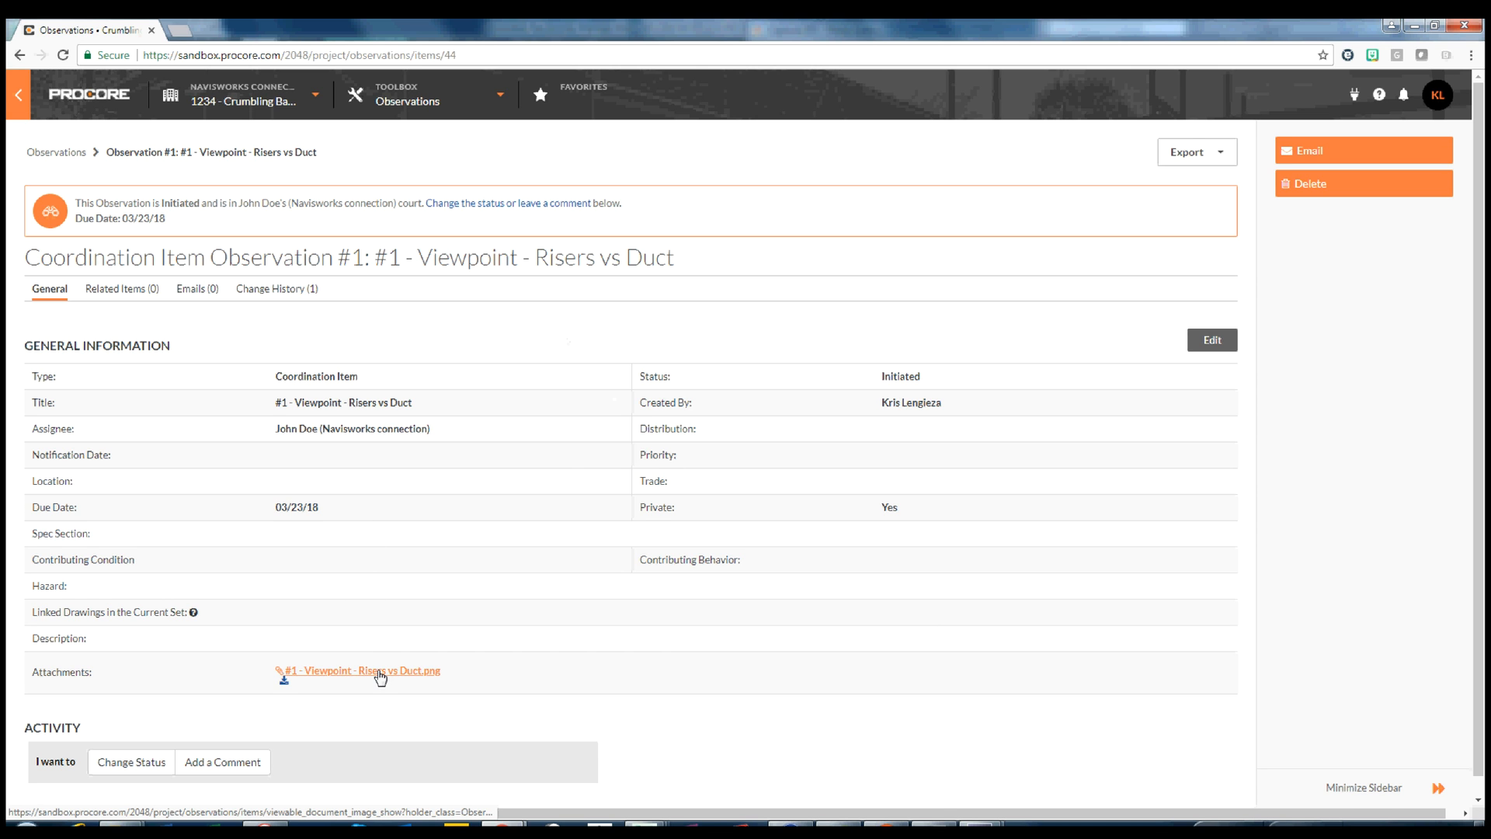
mouse_move(380, 677)
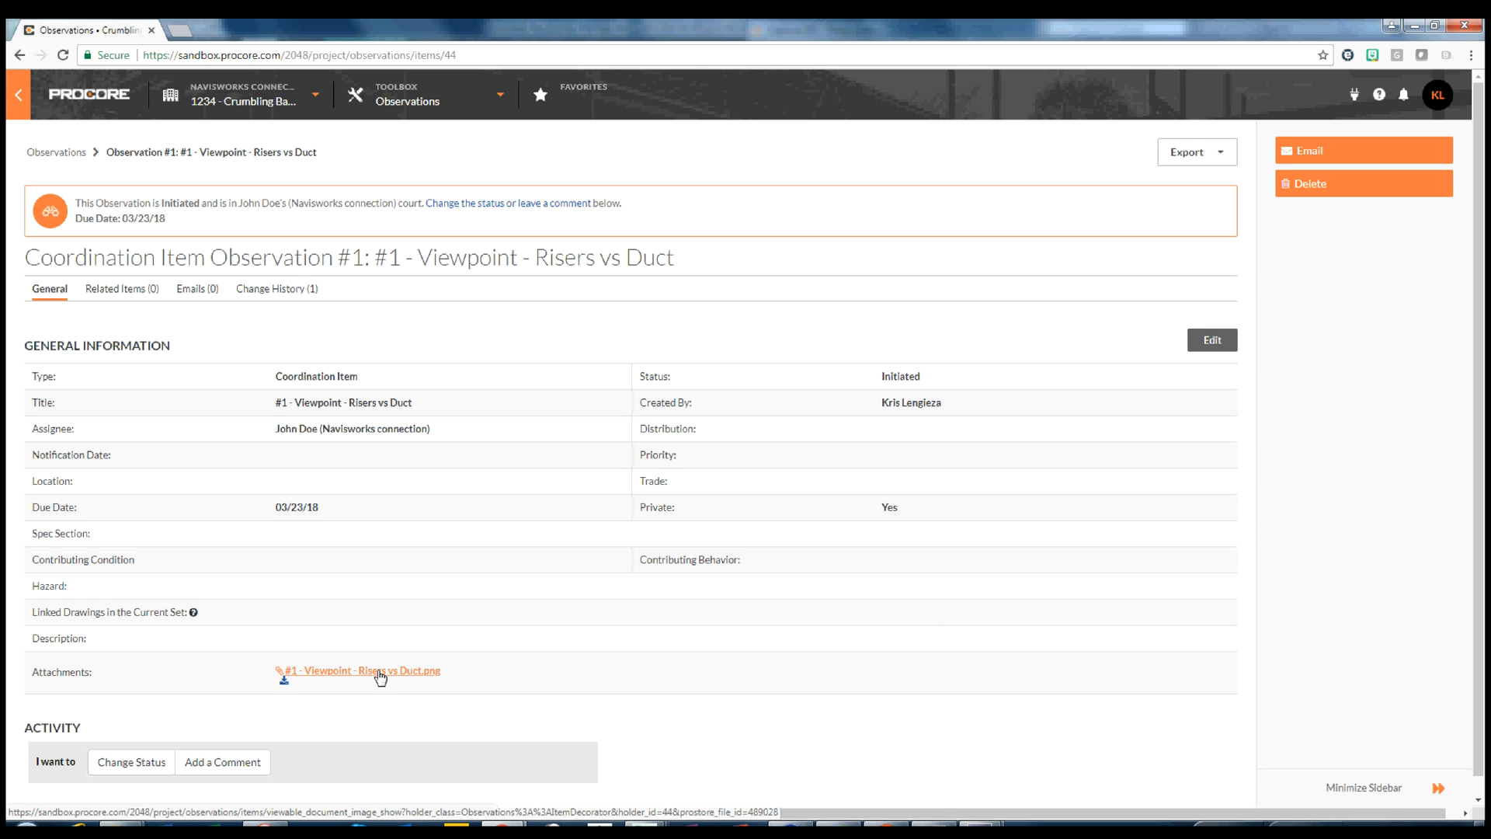
left_click(361, 671)
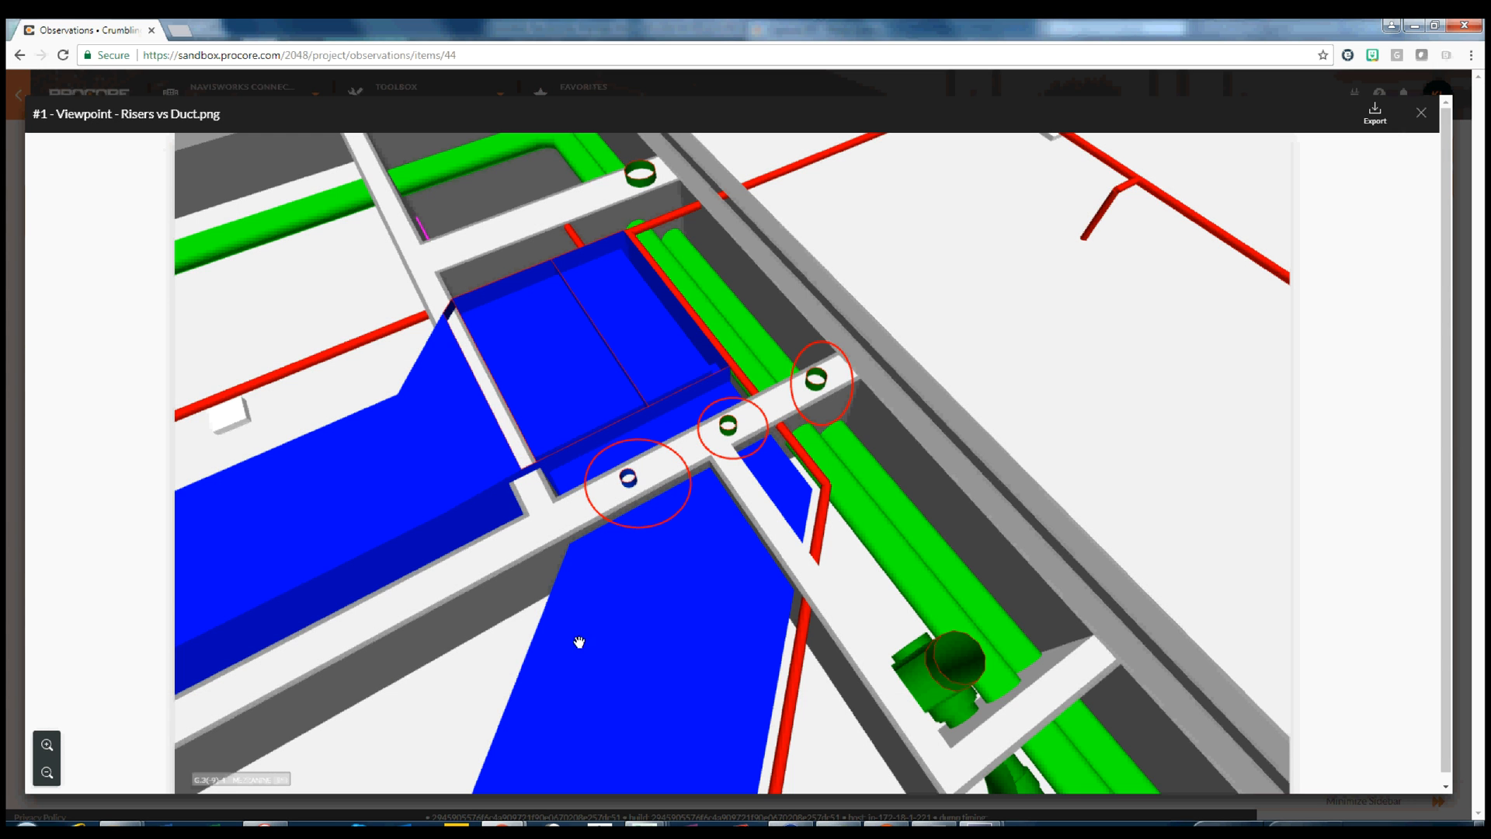
mouse_move(1419, 115)
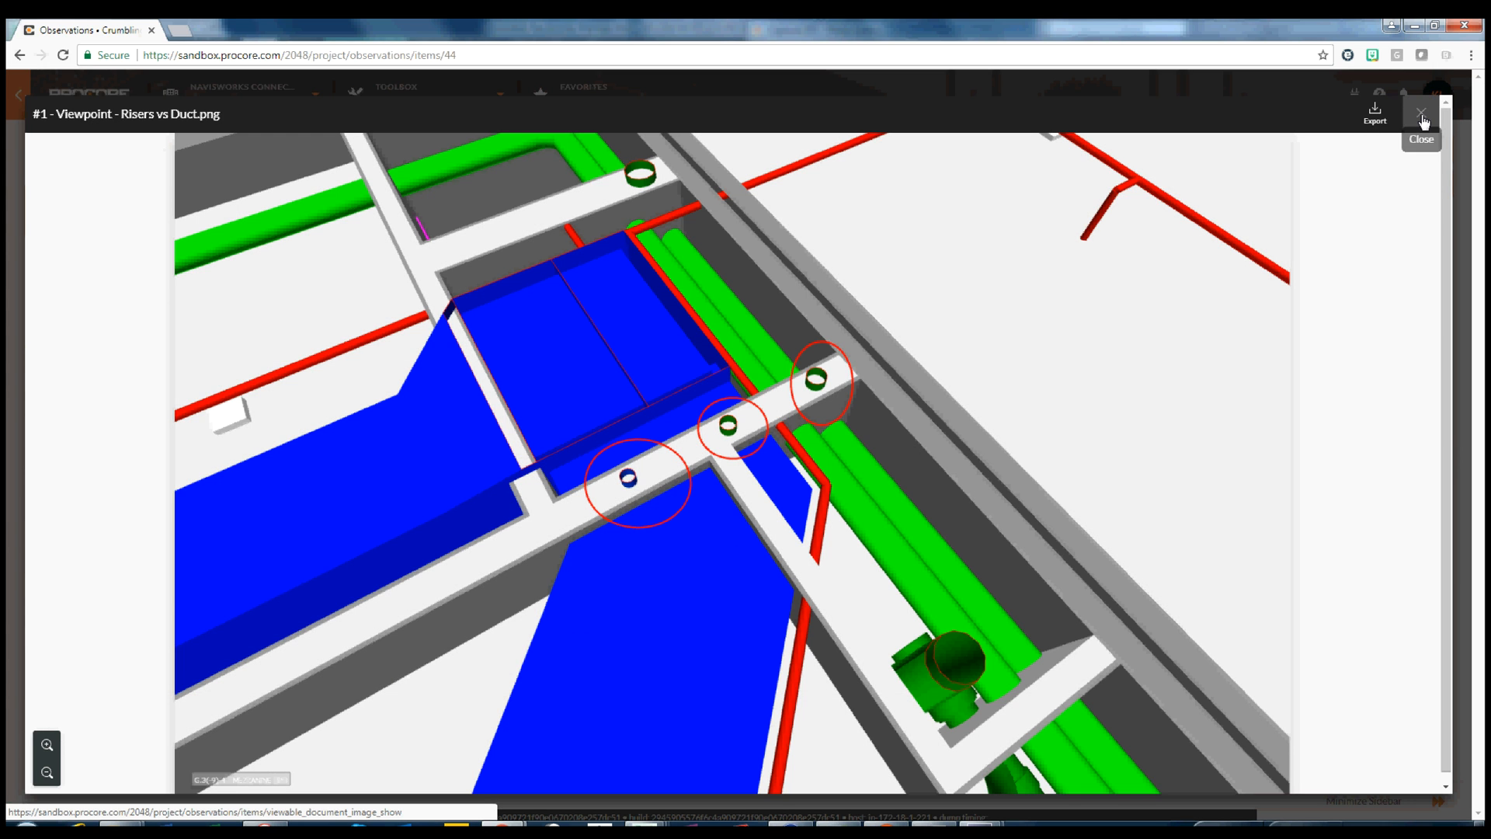
left_click(1421, 113)
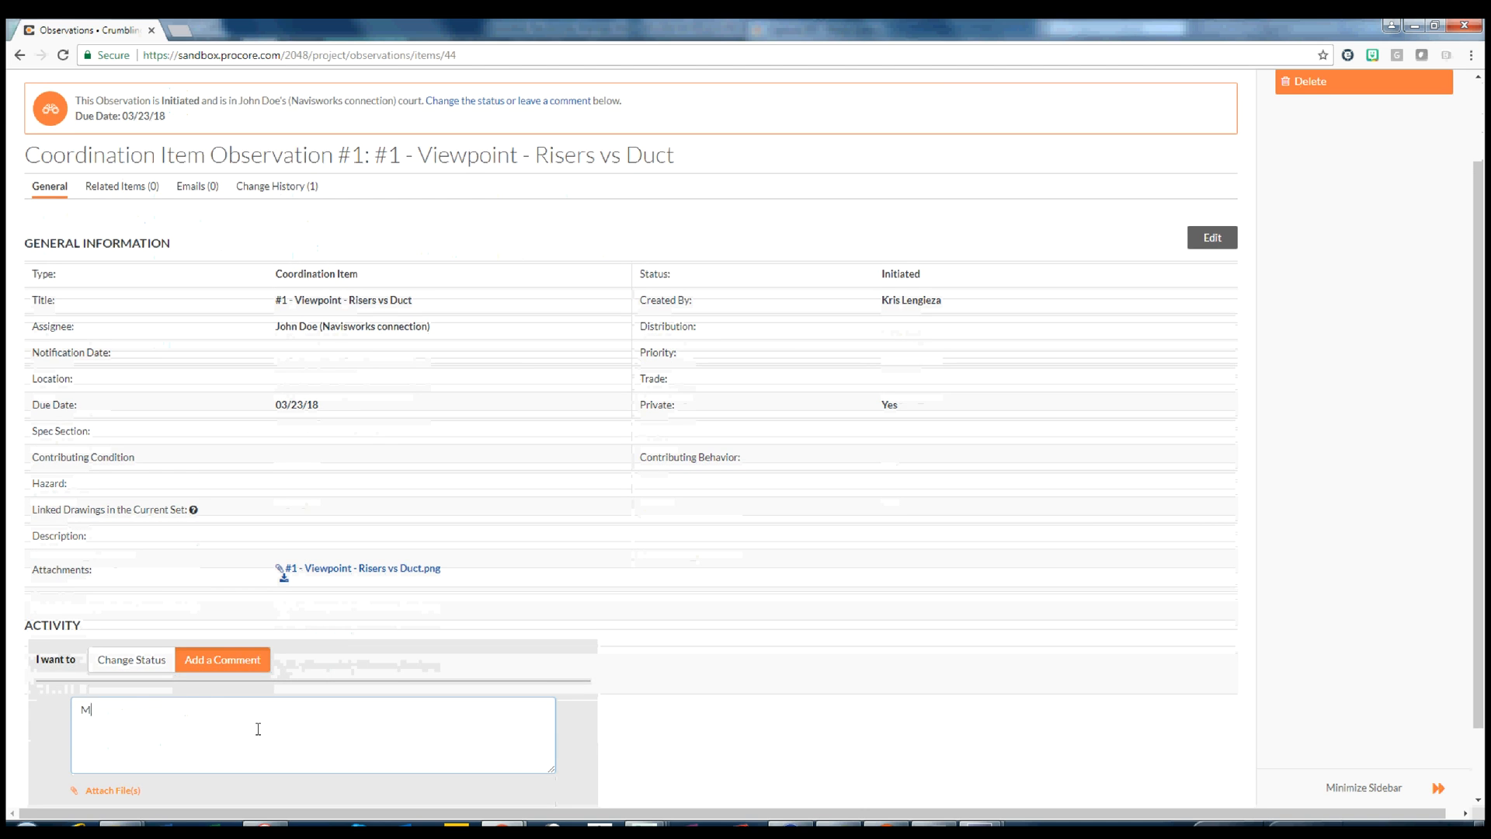
Post the comment 'move risers to back wall to avoid conflict with ductwork' on observation #1
type("ove risers to back")
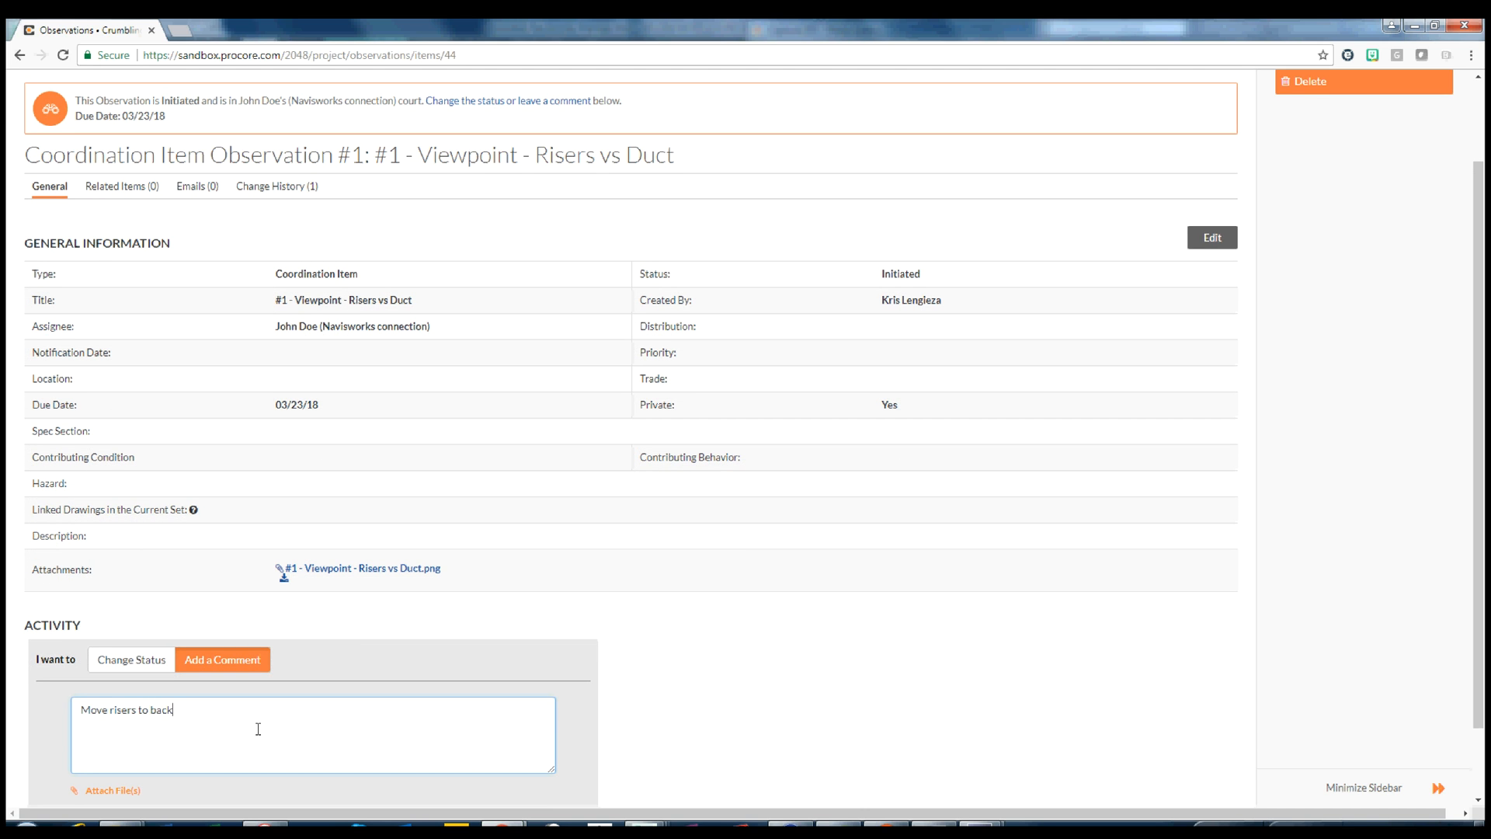
type("wall")
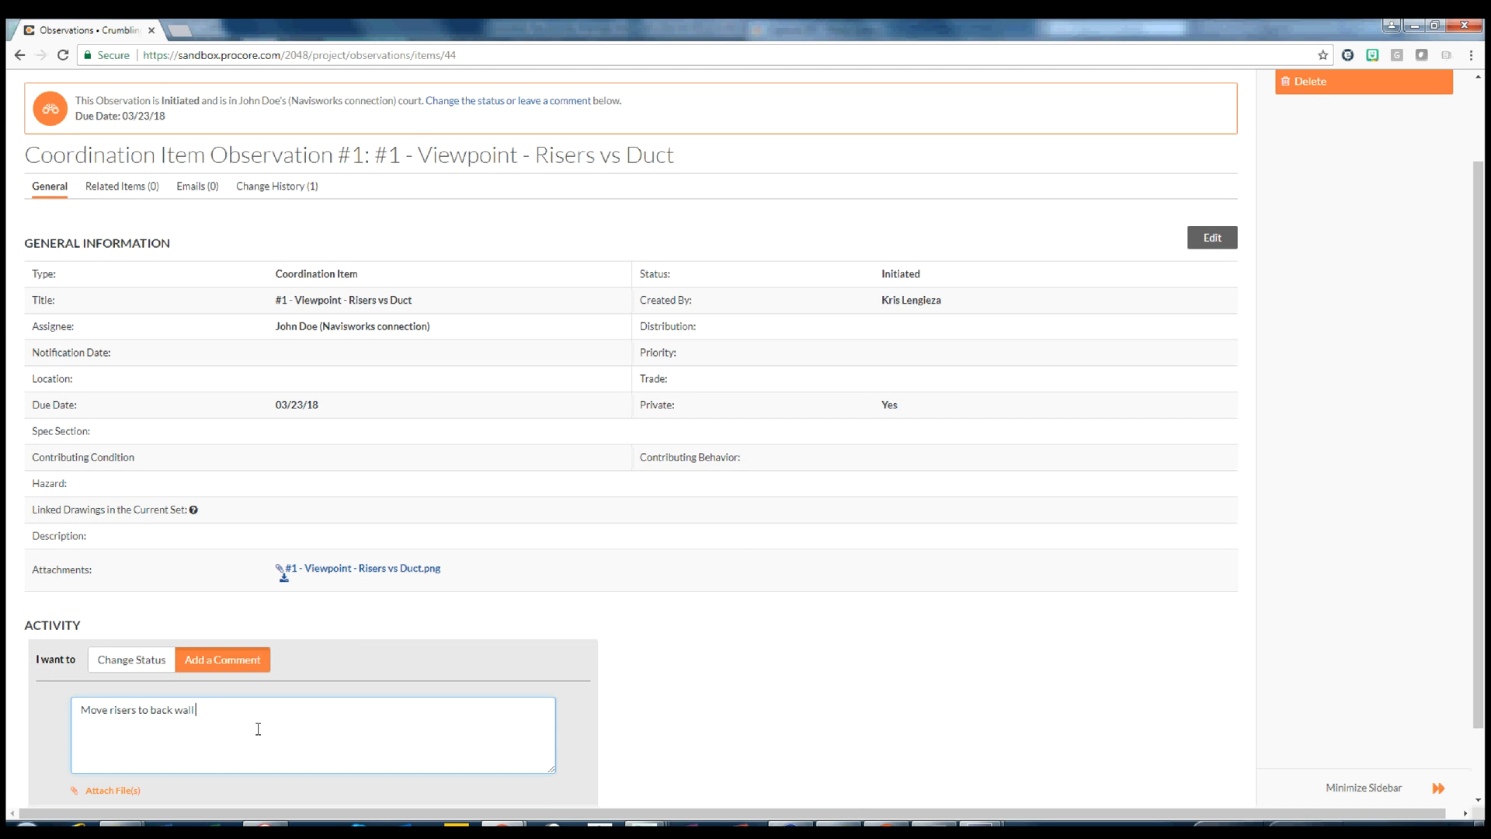
type("to avoid")
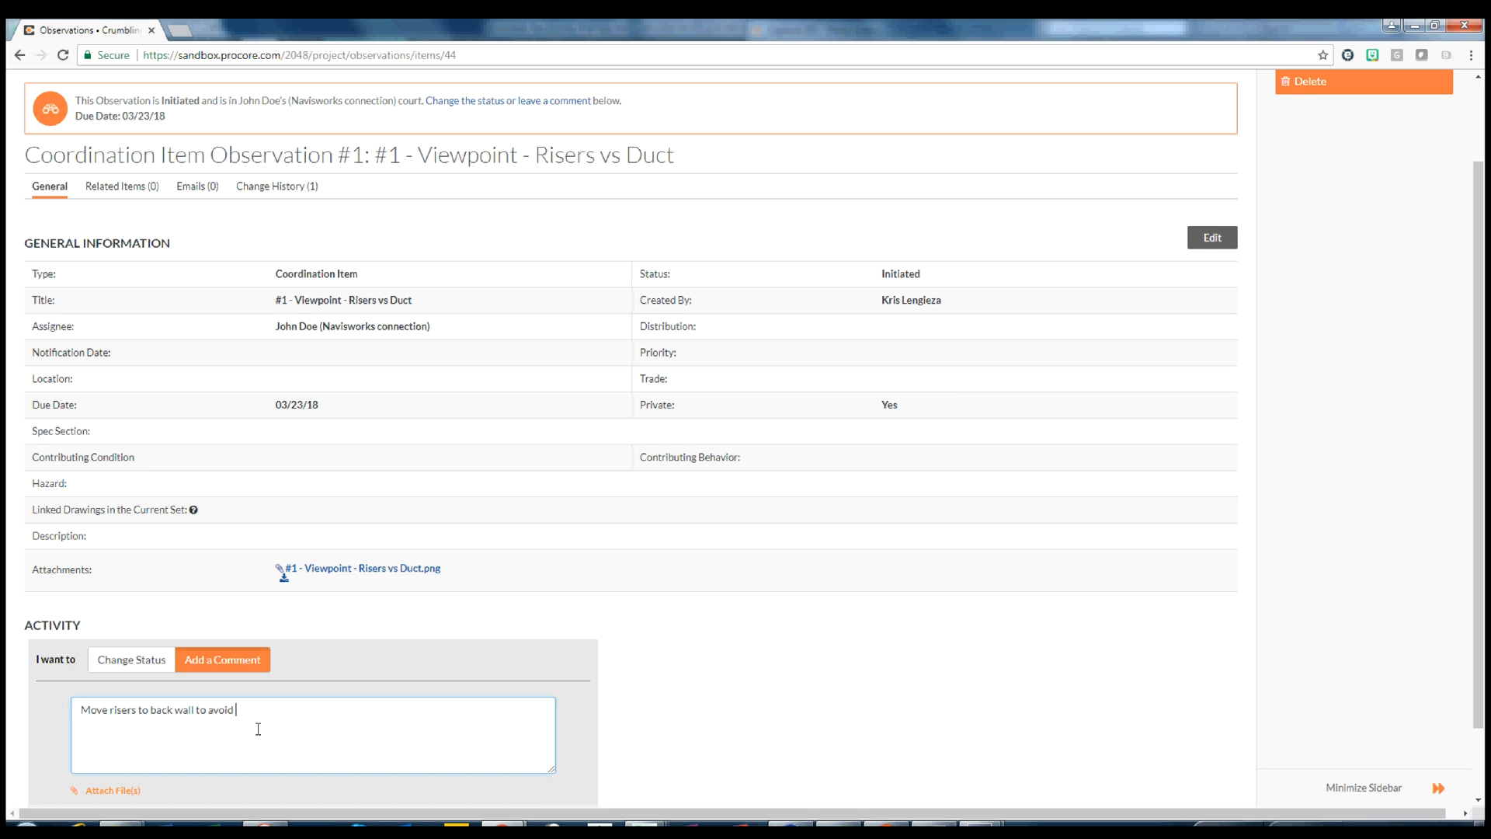
type("conflict with ductwork")
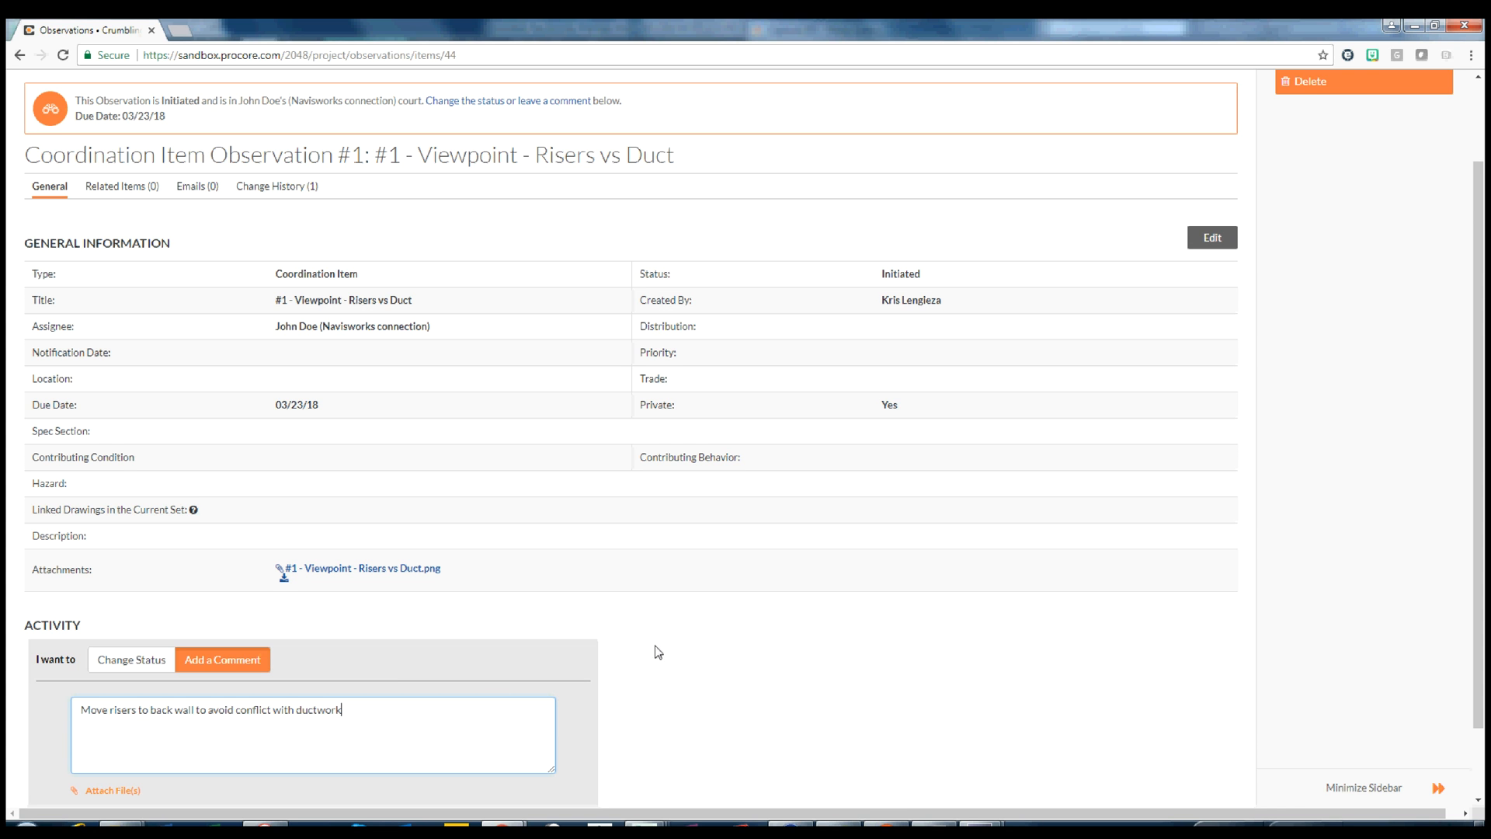
left_click(222, 659)
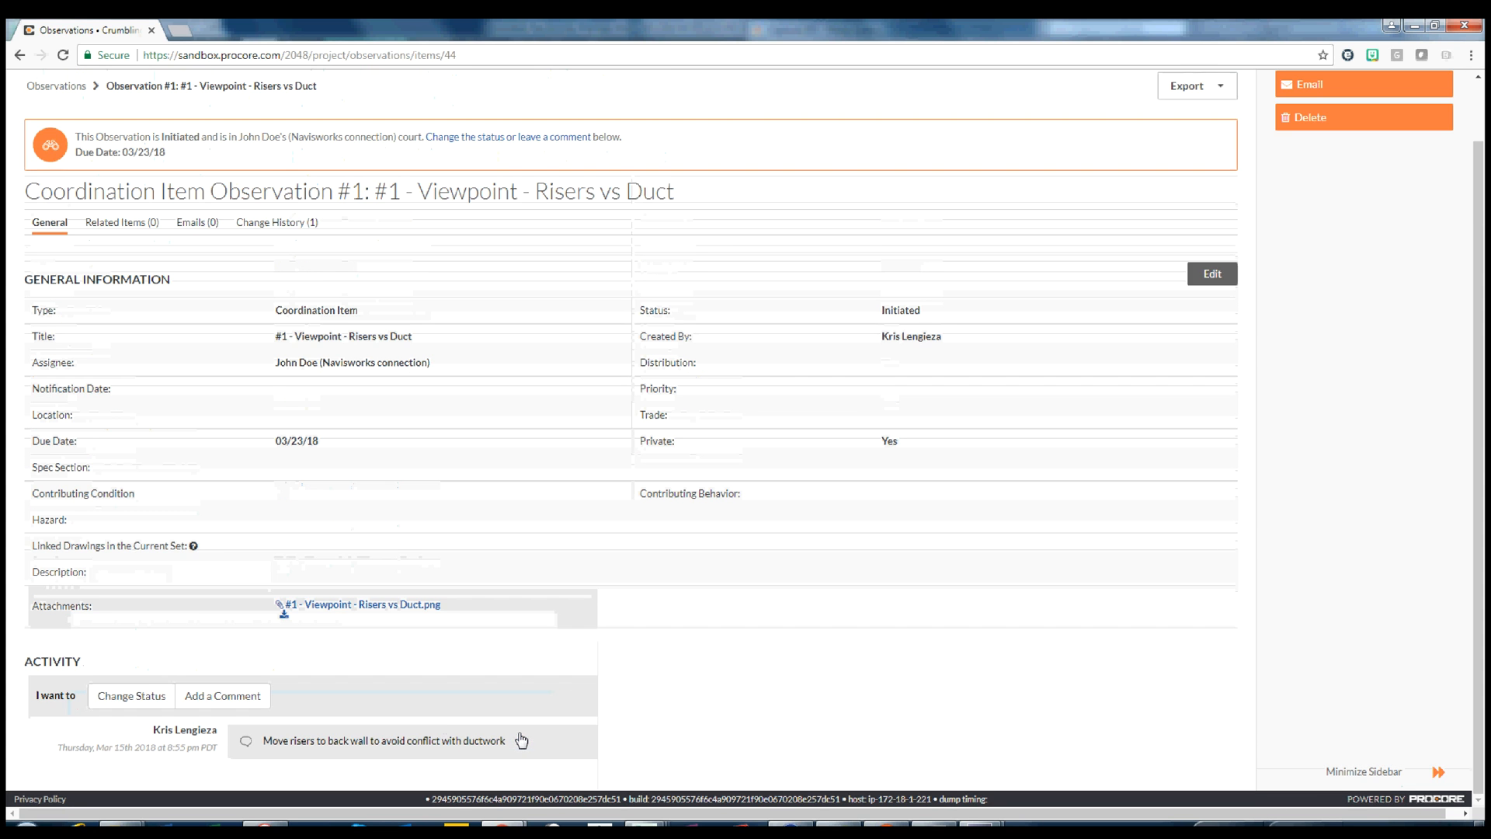
mouse_move(711, 713)
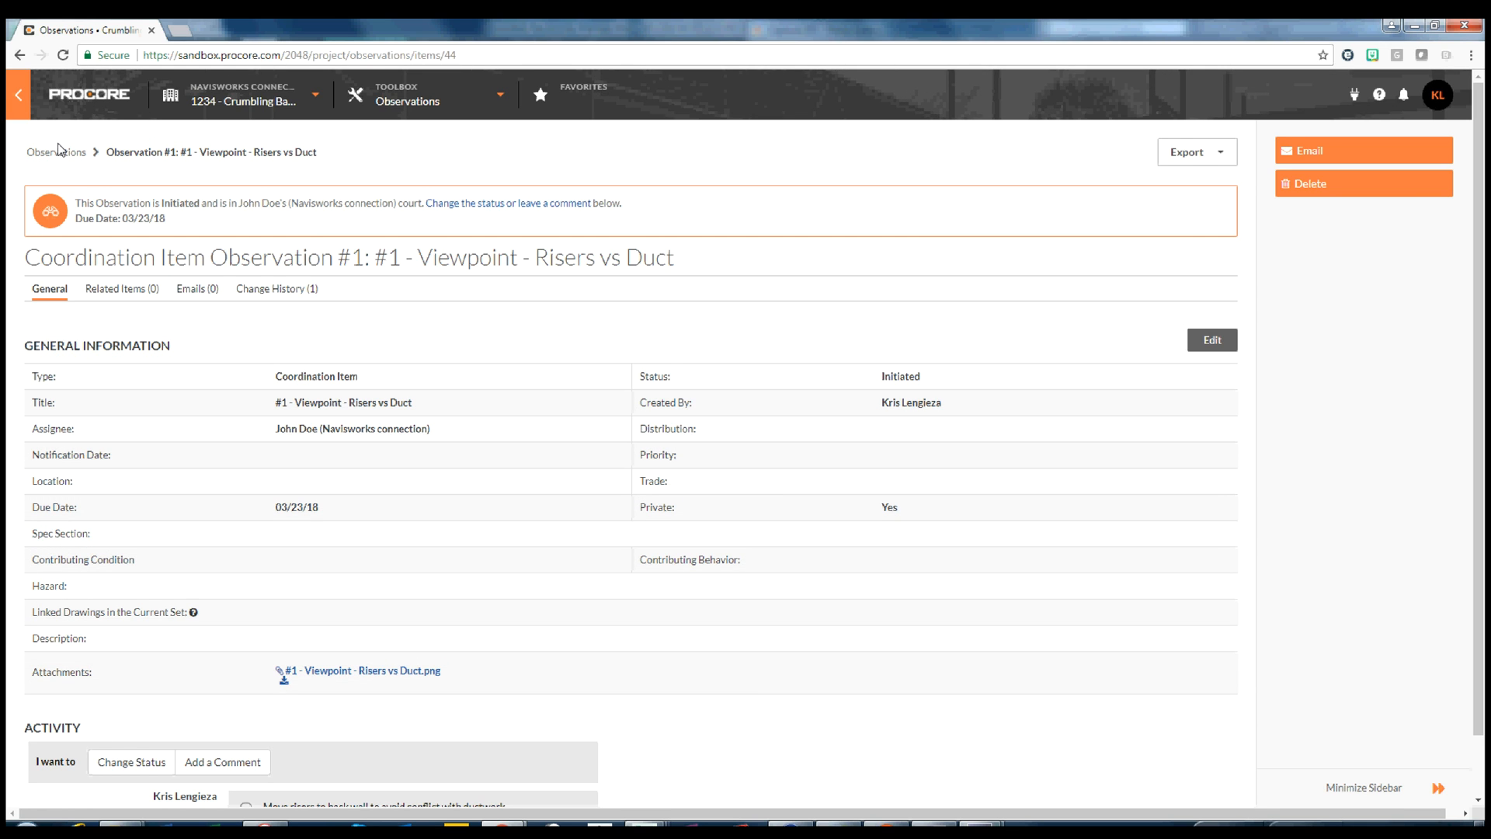
Return to the Observations list showing all five coordination item viewpoints
left_click(56, 152)
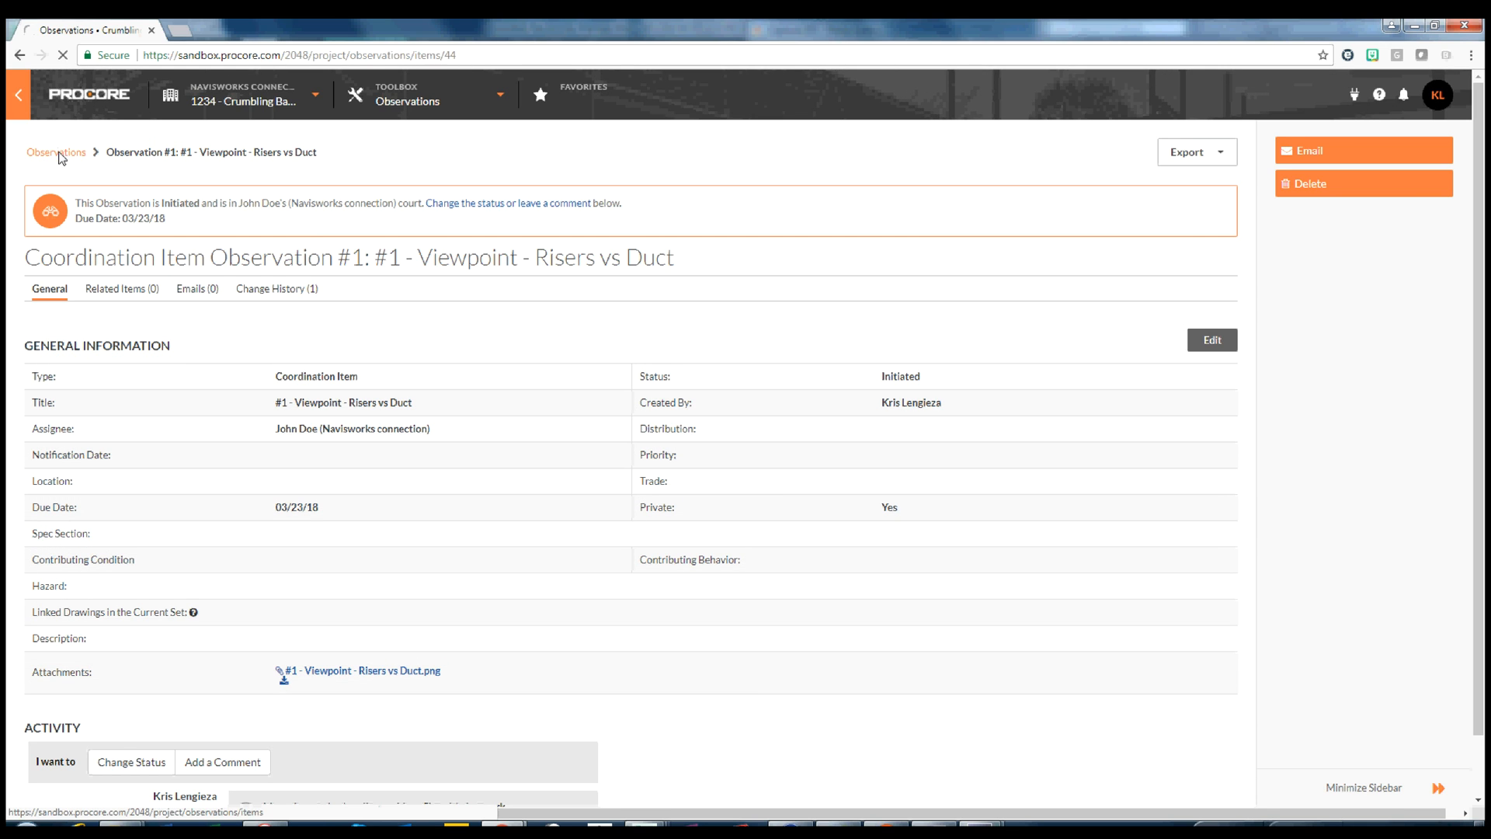
left_click(56, 152)
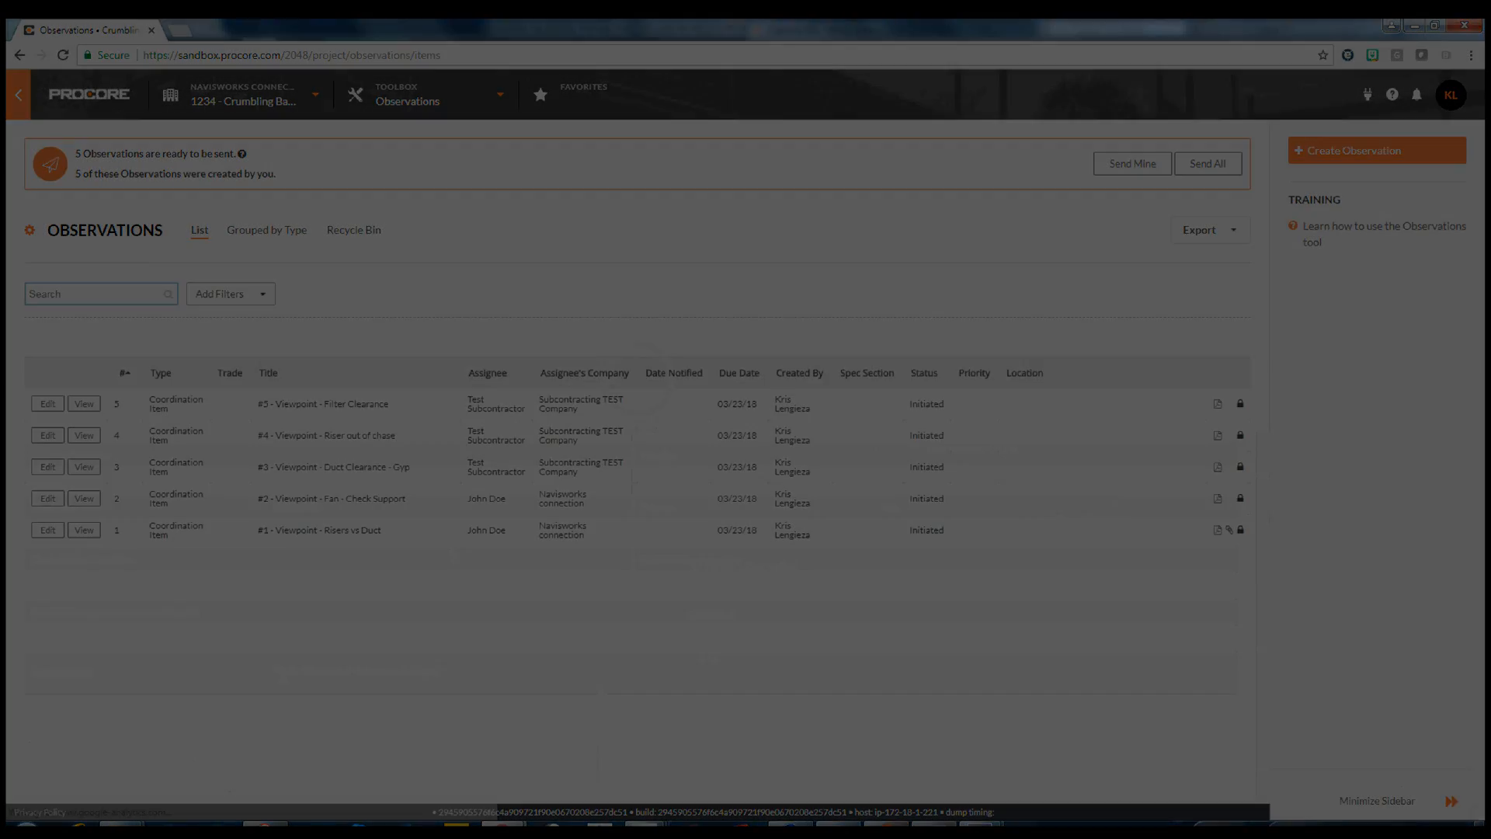